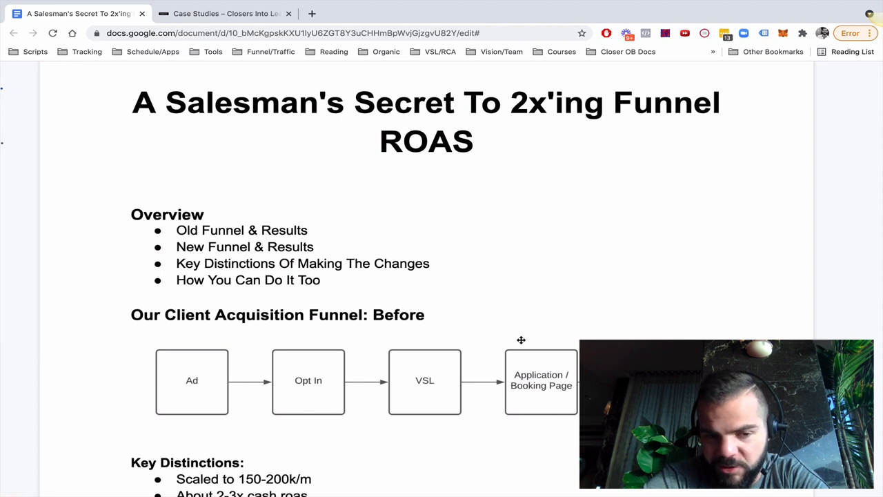
mouse_move(184, 214)
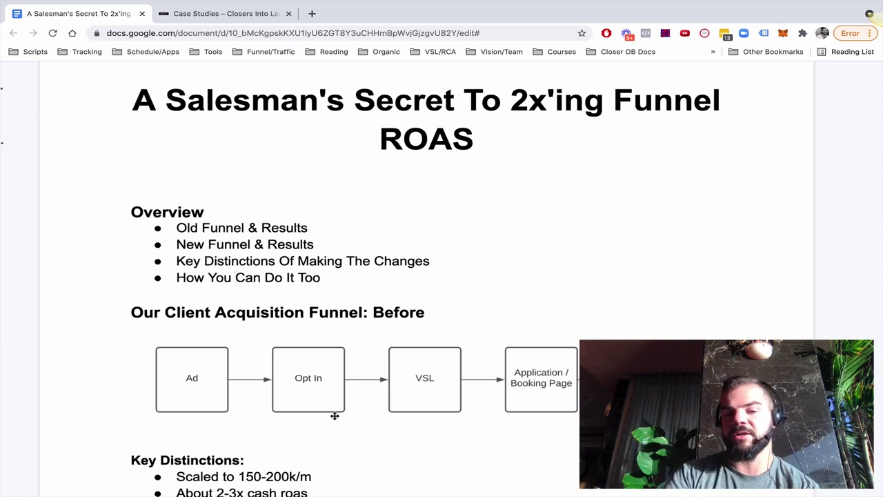
mouse_move(395, 402)
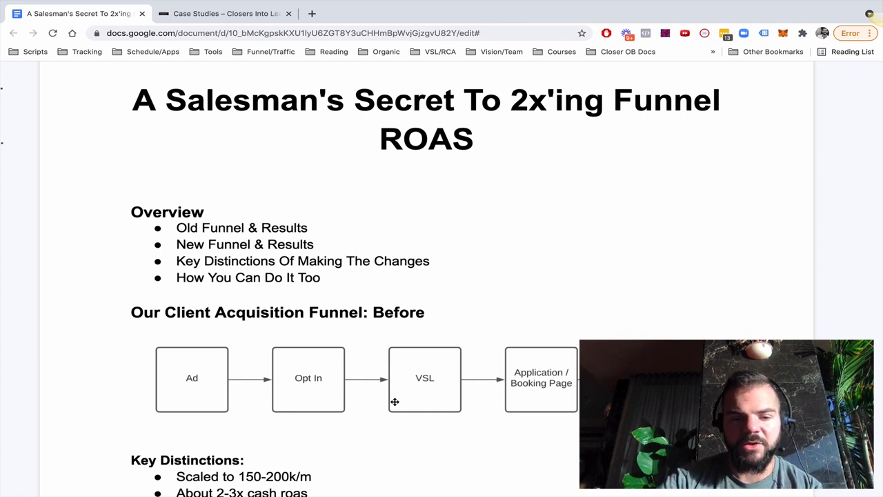
- Highlight the 'Scaled to 150-200k/m' and 'About 2-3x cash ROAS' bullets, then reach the New Funnel heading
scroll(down, 3)
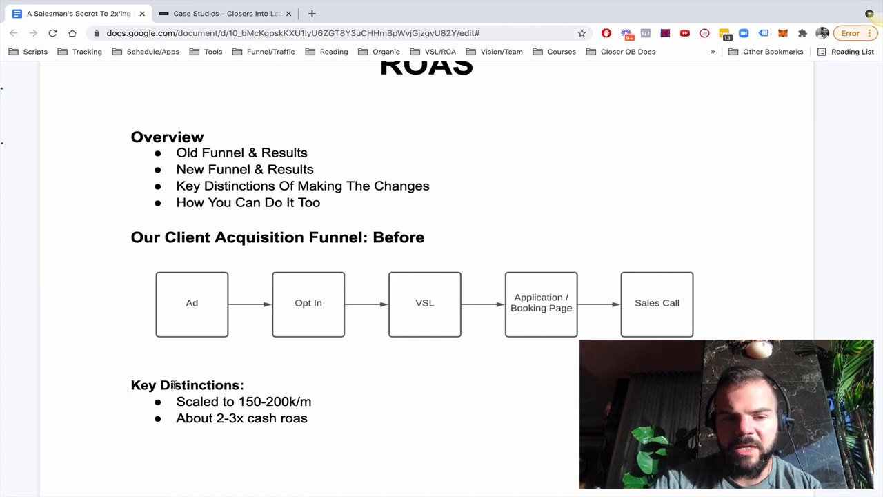
triple_click(244, 402)
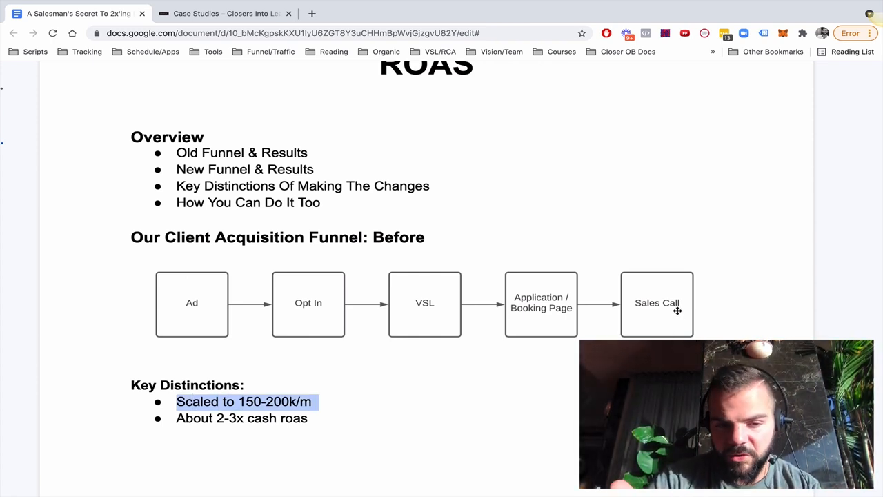
click(191, 419)
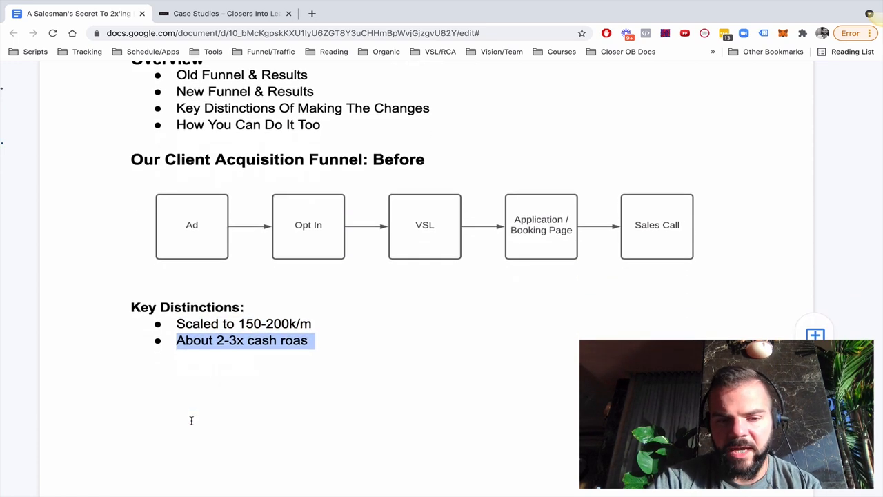
scroll(down, 3)
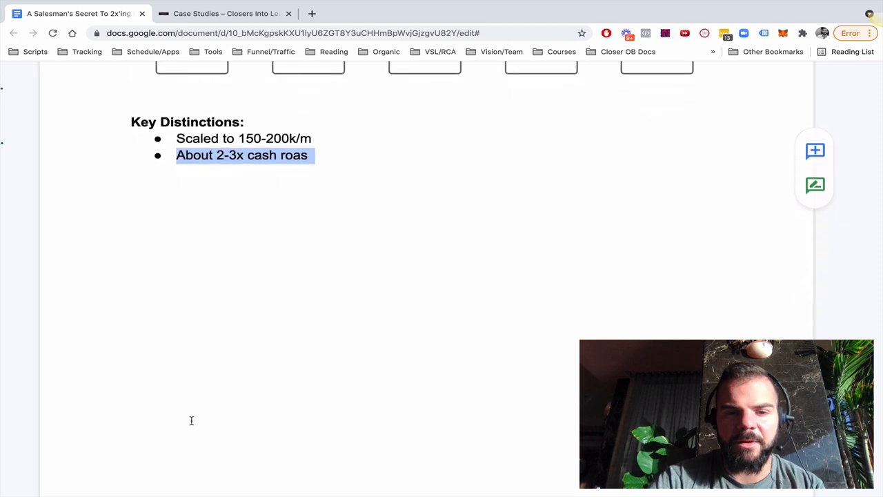
scroll(down, 3)
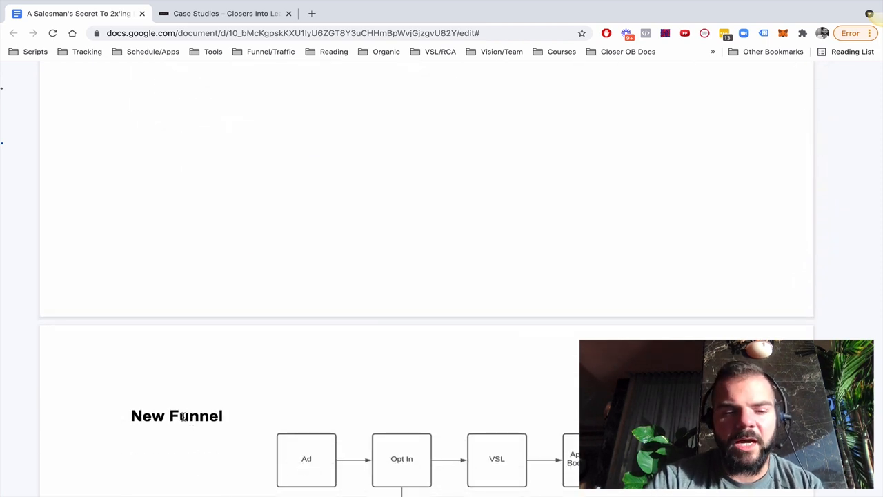
- Scroll down until the New Funnel flowchart, from Ad to its Phone Number and Email branches, is visible
scroll(down, 3)
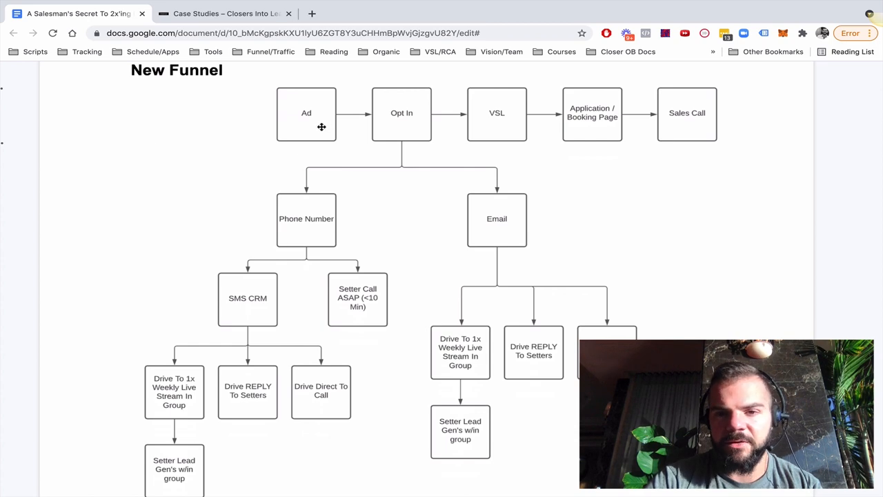
mouse_move(509, 114)
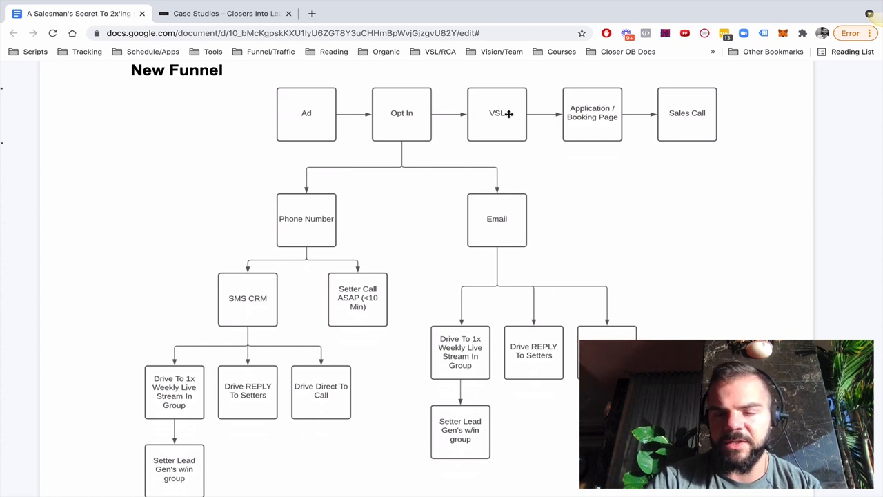
mouse_move(706, 116)
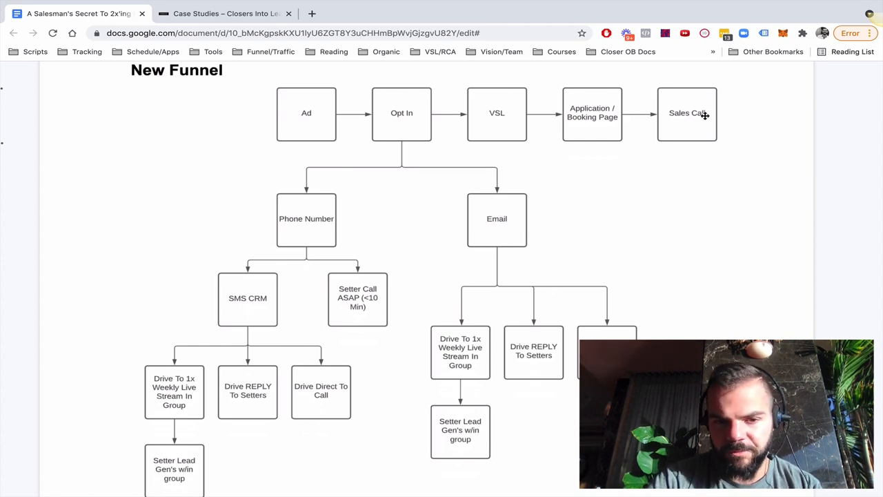
mouse_move(409, 106)
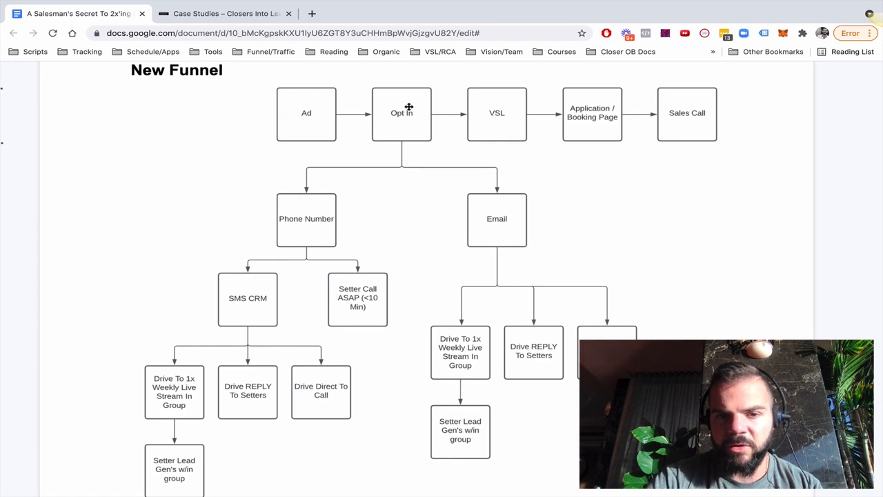
mouse_move(398, 113)
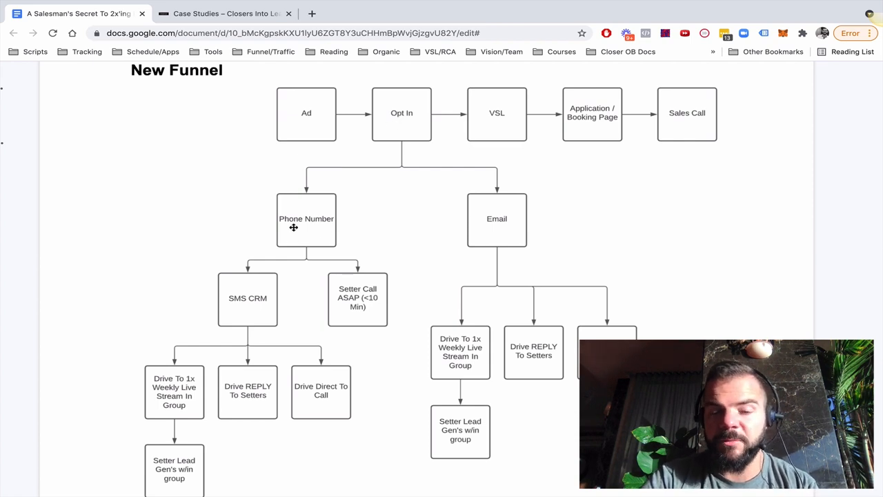
mouse_move(303, 218)
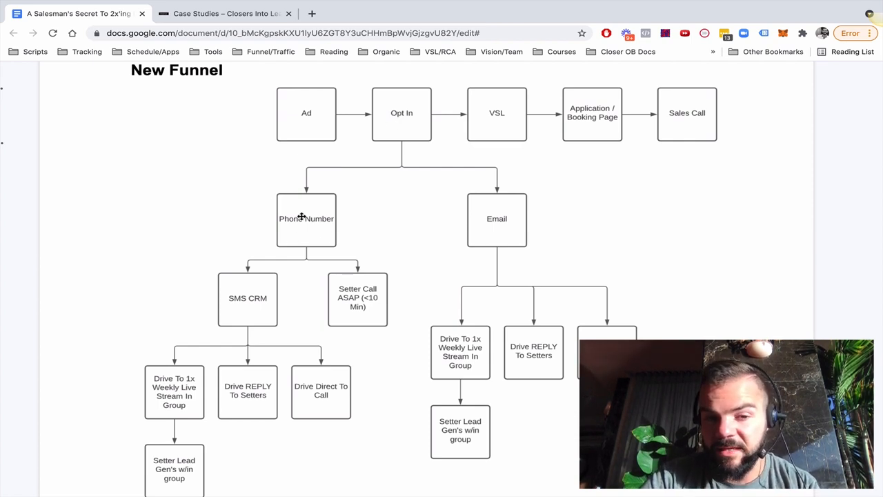
mouse_move(499, 235)
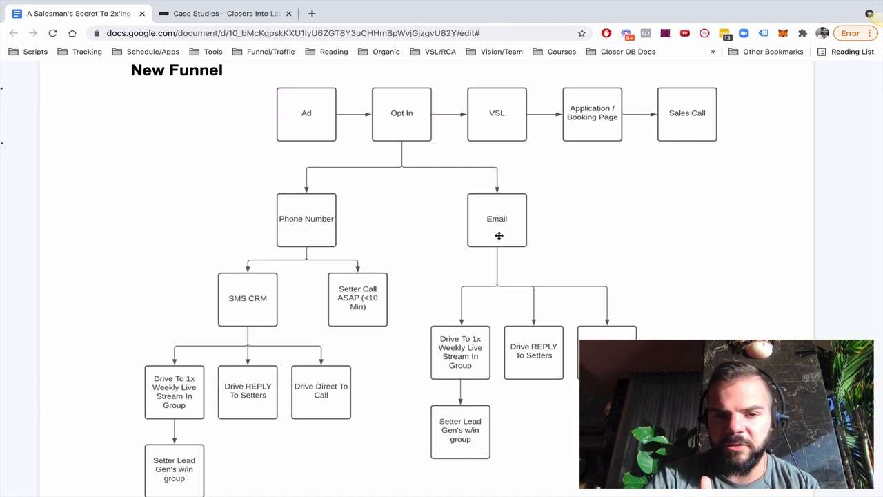
mouse_move(501, 219)
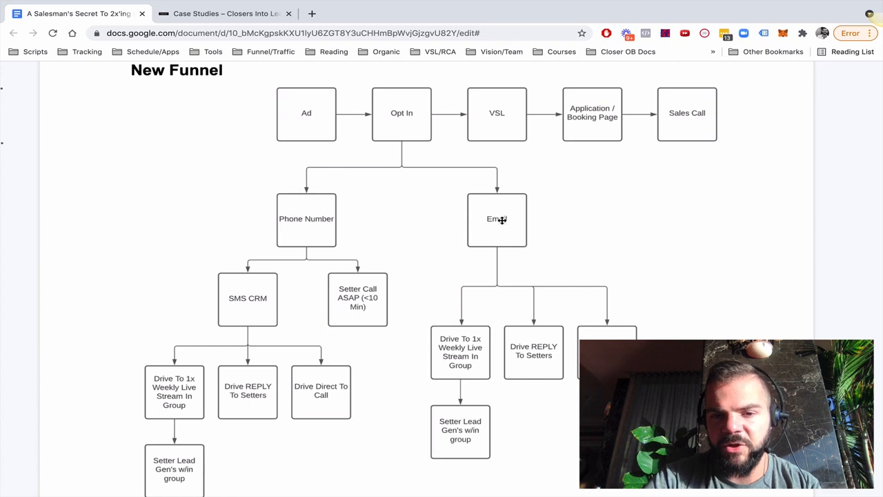
mouse_move(491, 219)
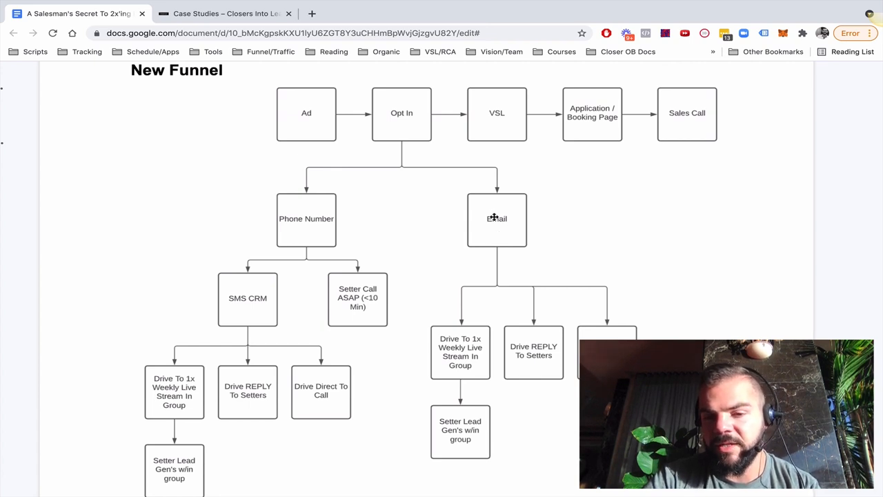
mouse_move(503, 208)
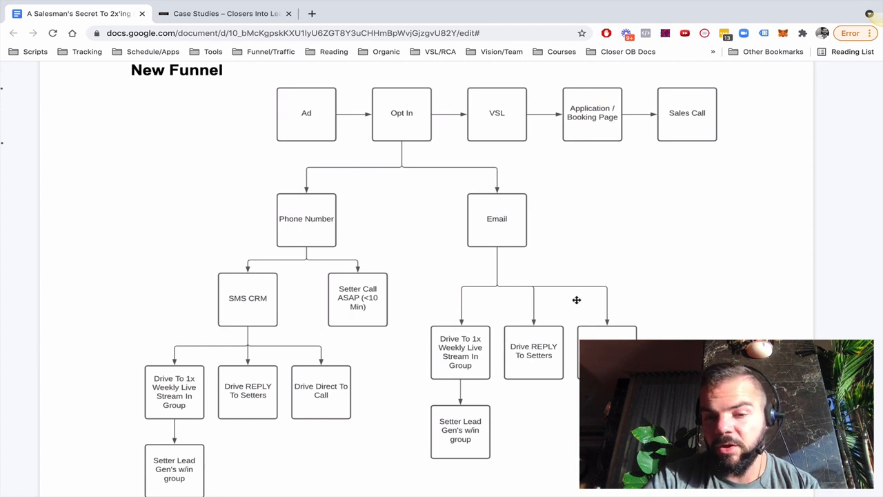
mouse_move(536, 369)
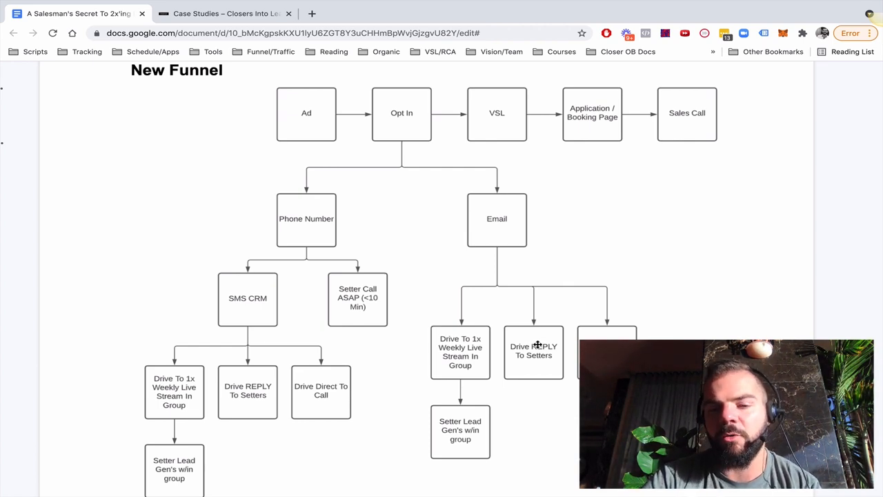
mouse_move(547, 347)
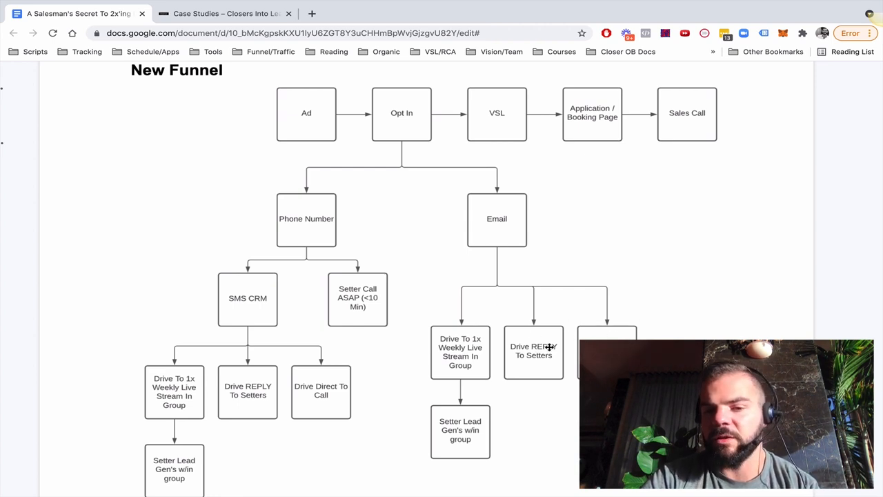
mouse_move(540, 327)
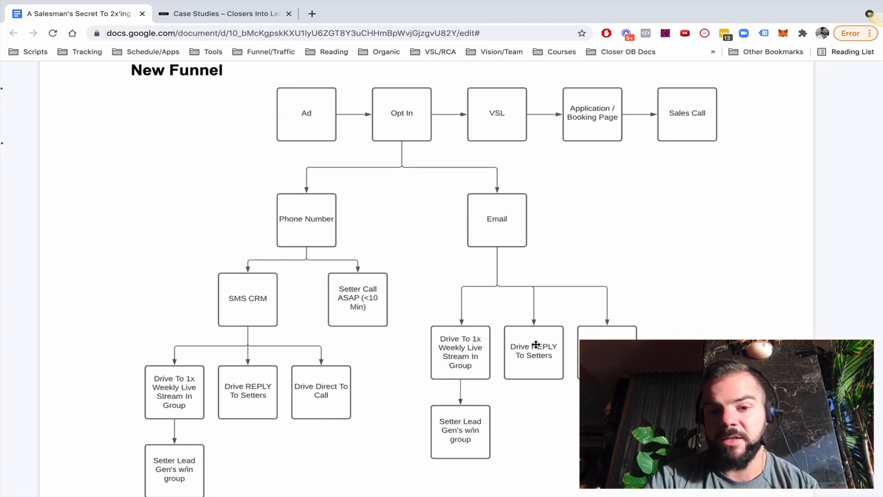
mouse_move(496, 241)
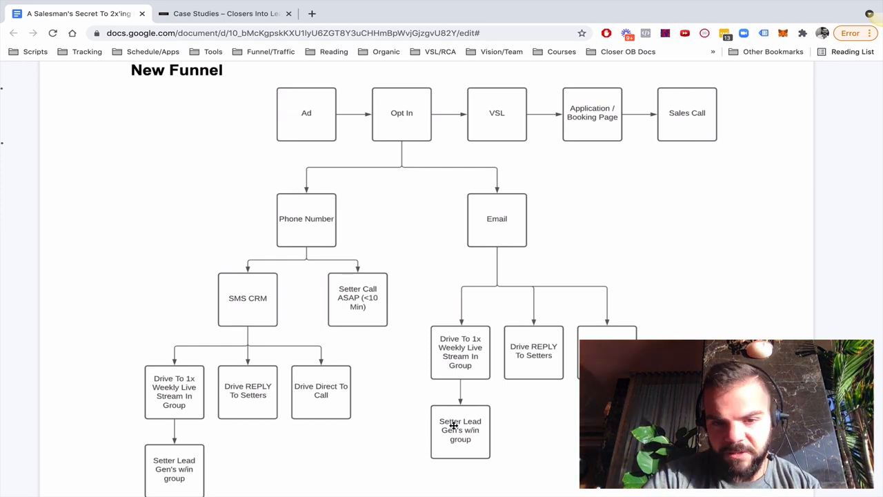
mouse_move(425, 134)
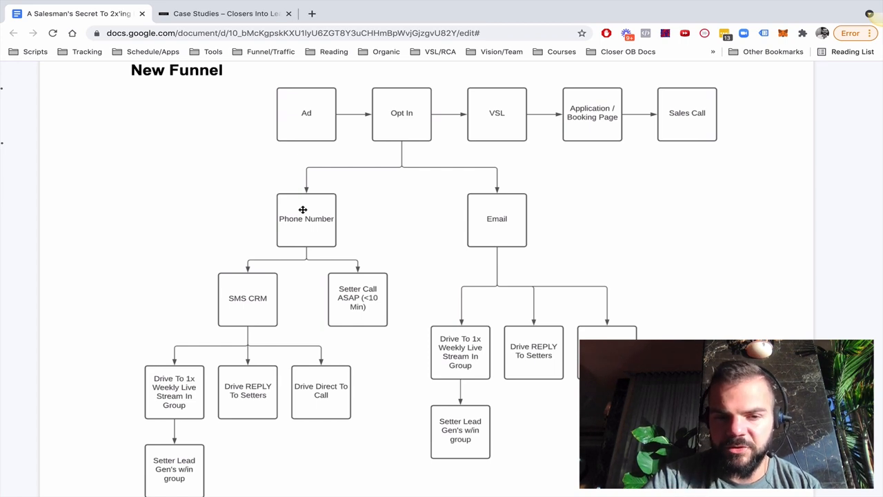
mouse_move(299, 208)
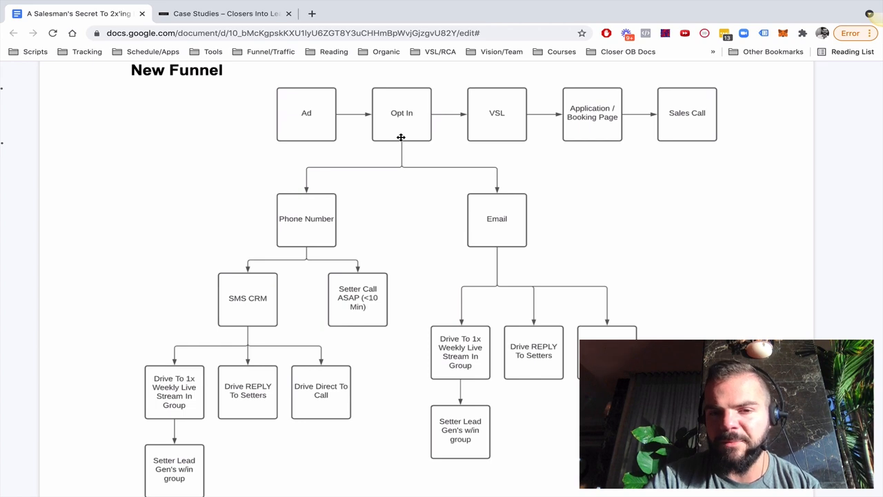
mouse_move(344, 207)
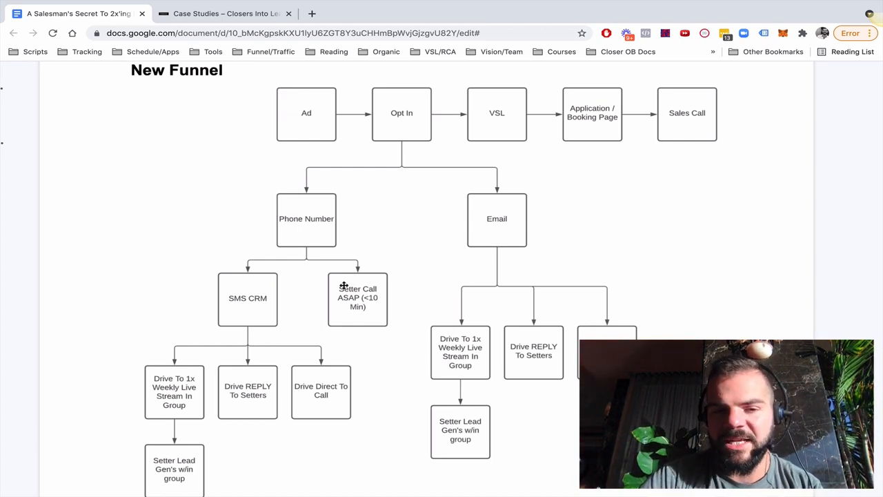
mouse_move(350, 293)
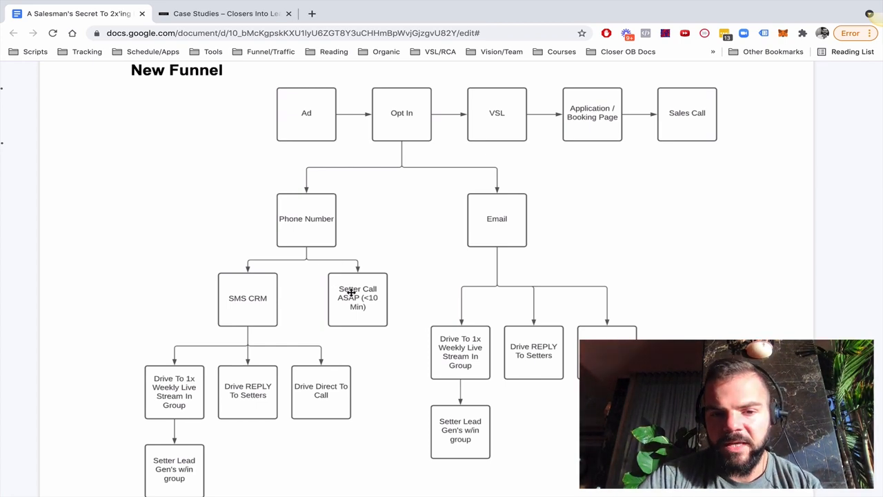
mouse_move(365, 299)
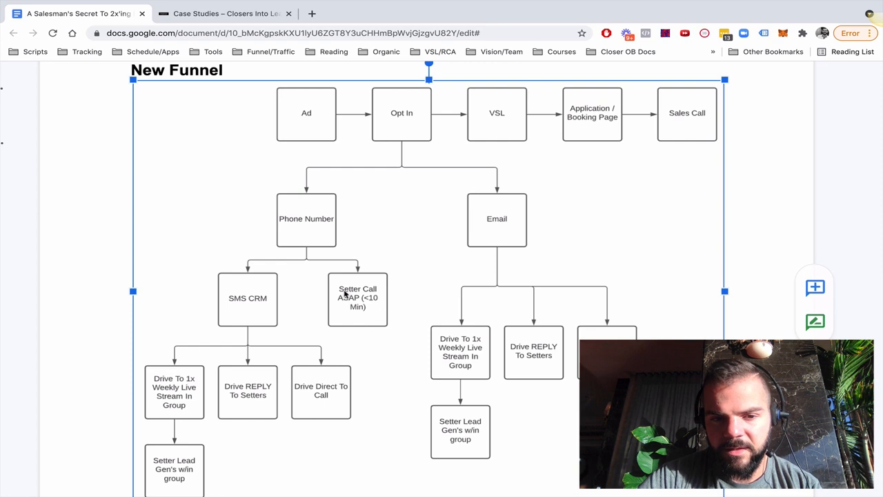
mouse_move(390, 272)
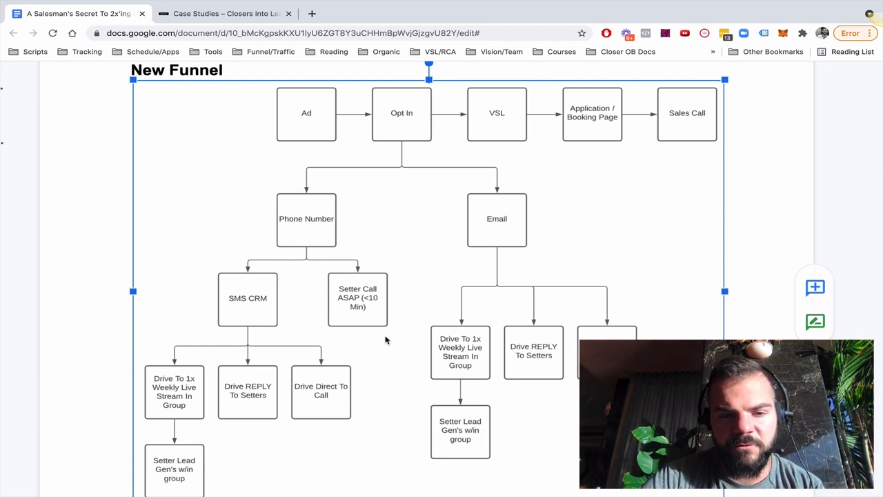
mouse_move(321, 299)
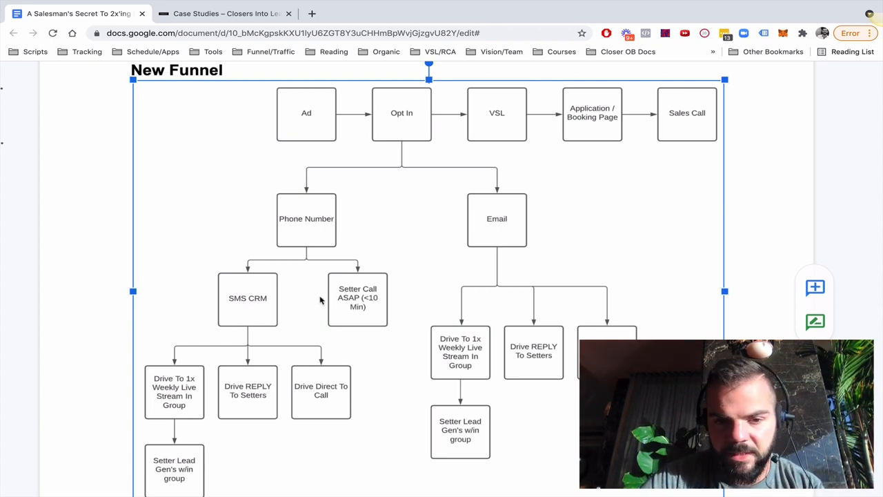
mouse_move(343, 300)
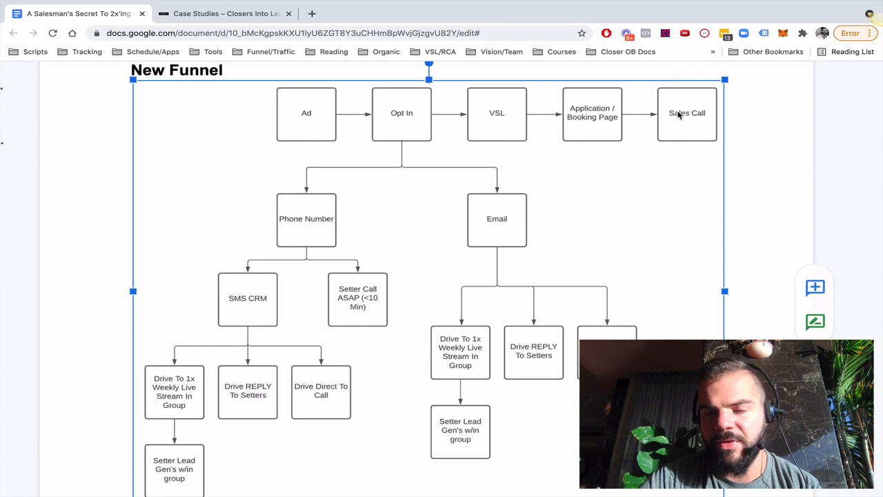
mouse_move(90, 338)
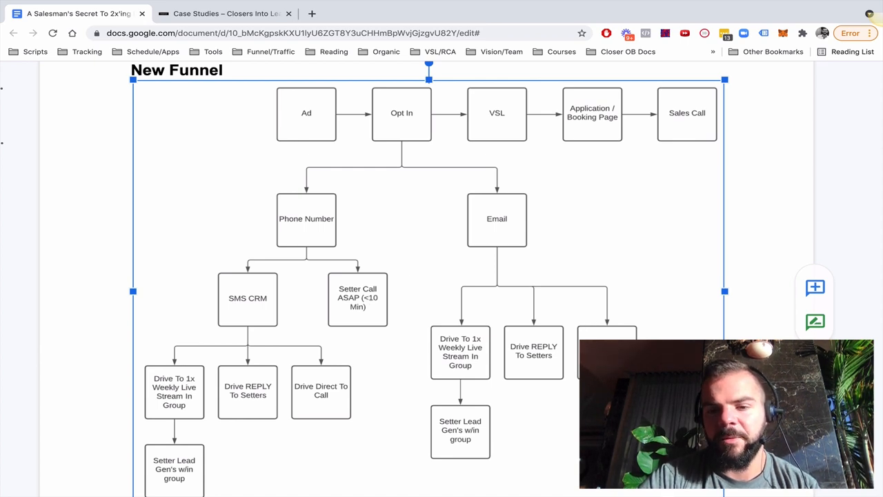
click(358, 300)
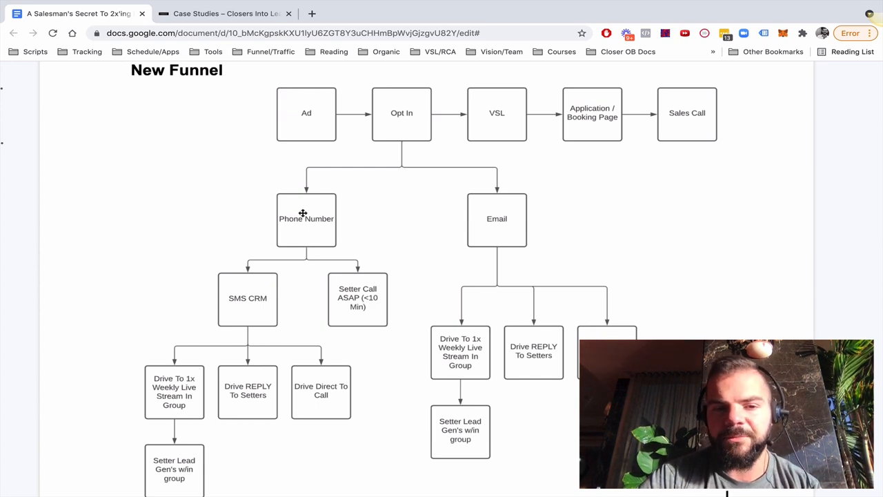
- Scroll past the New Funnel flowchart to the Key Distinctions notes on call cadence
scroll(down, 3)
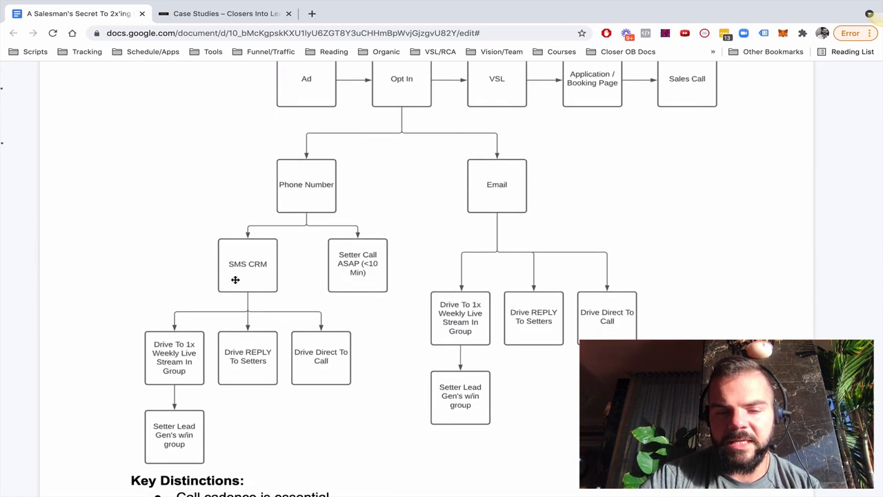
mouse_move(469, 366)
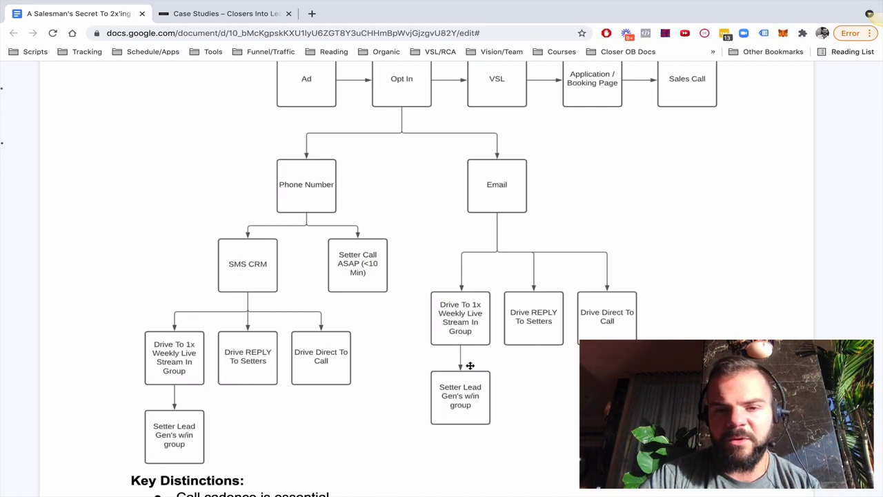
mouse_move(196, 358)
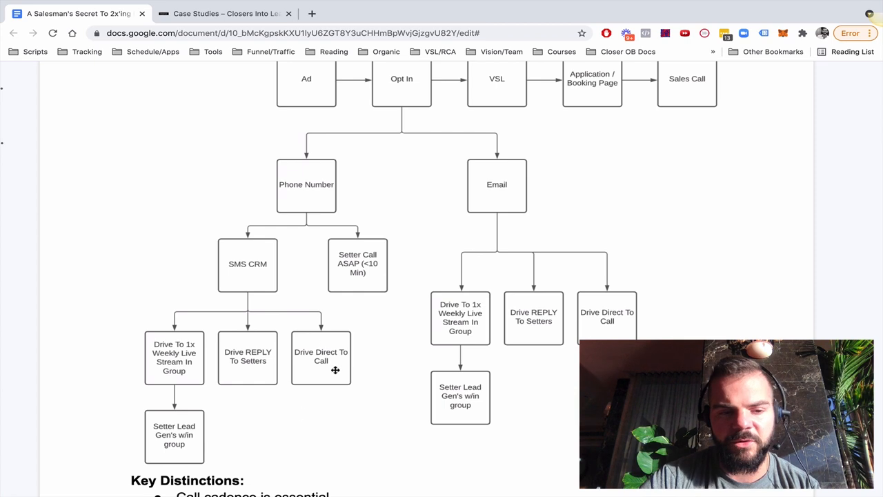
mouse_move(301, 288)
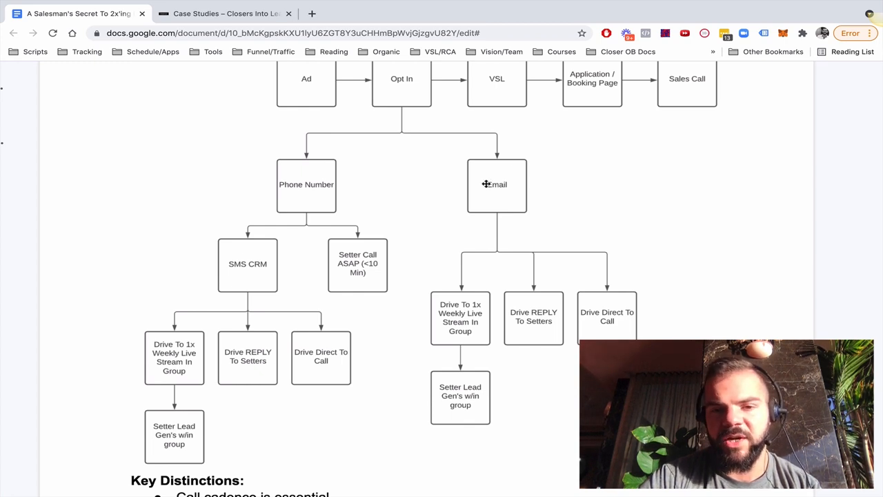
mouse_move(249, 271)
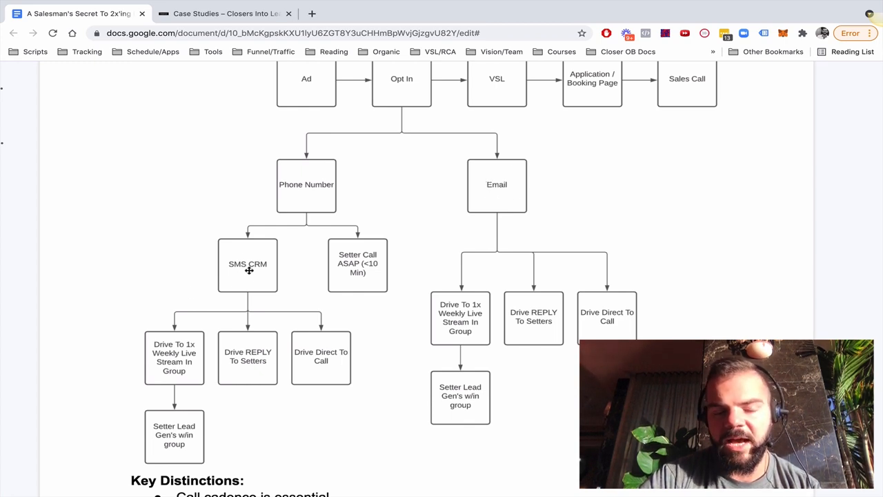
mouse_move(368, 278)
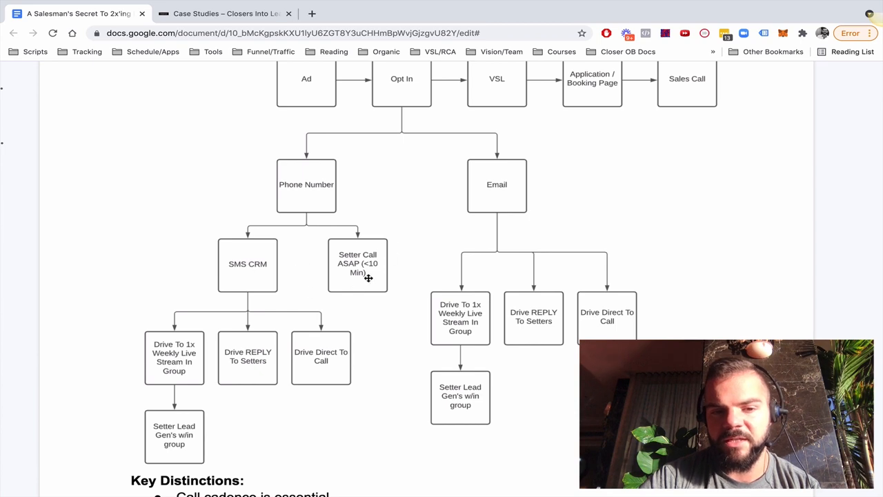
mouse_move(310, 290)
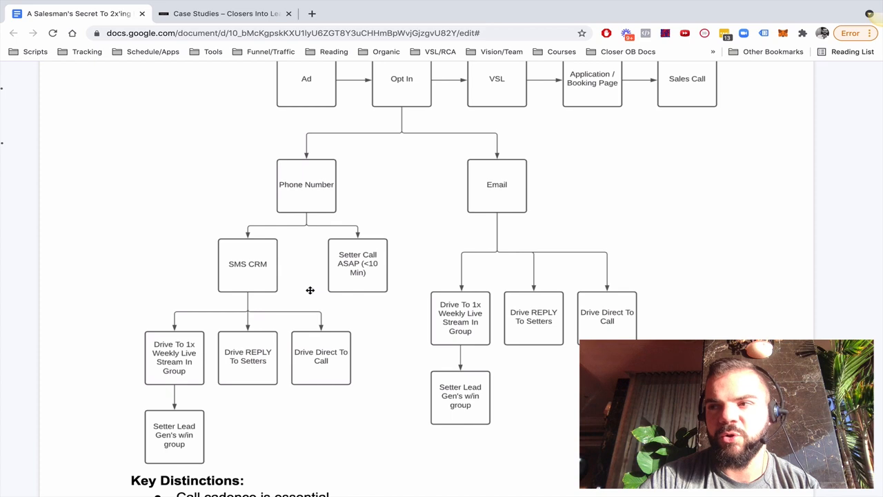
mouse_move(388, 242)
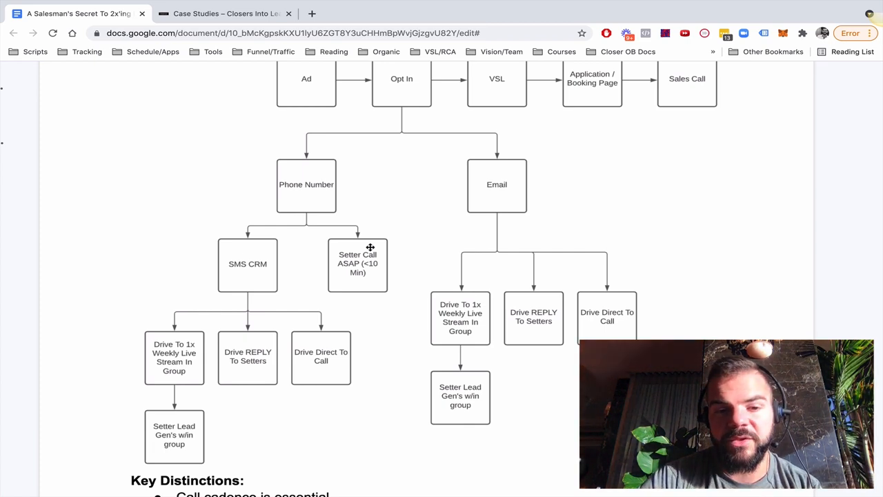
scroll(down, 3)
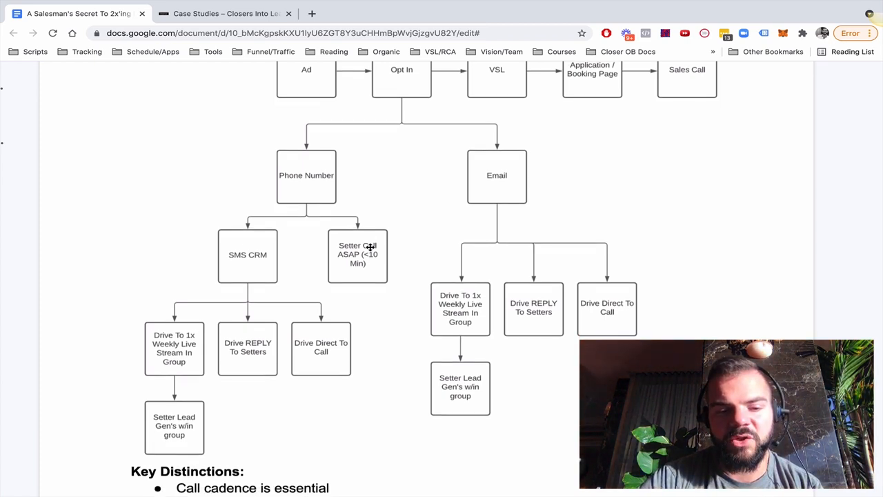
scroll(down, 3)
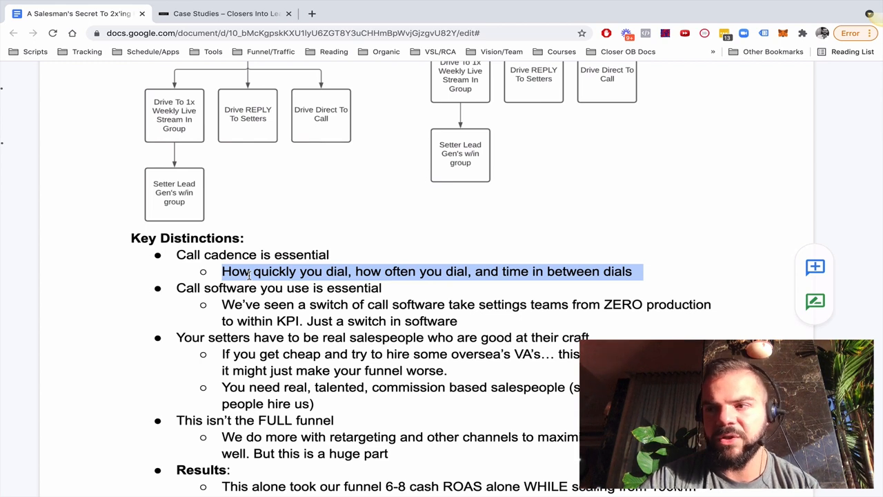
click(222, 254)
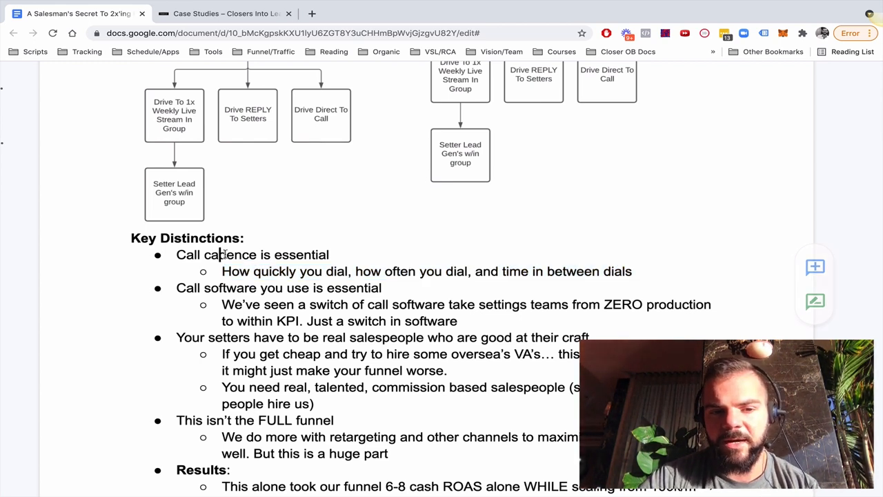
drag(217, 255, 357, 272)
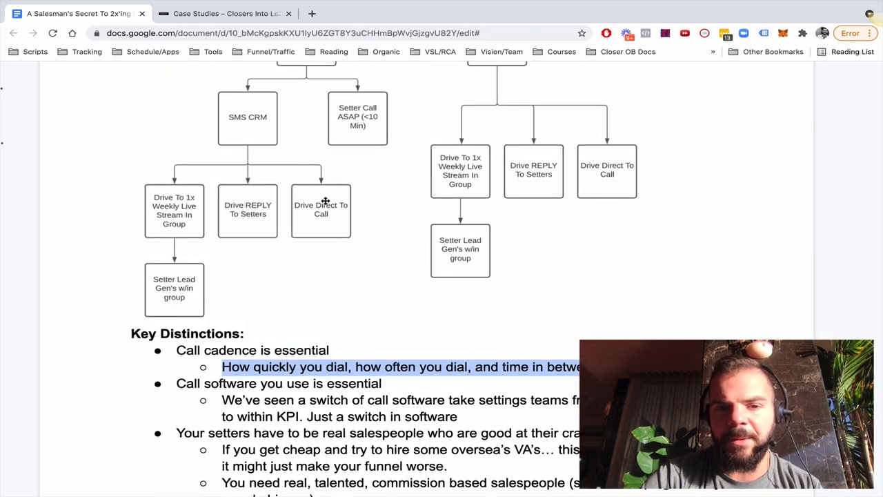
scroll(down, 3)
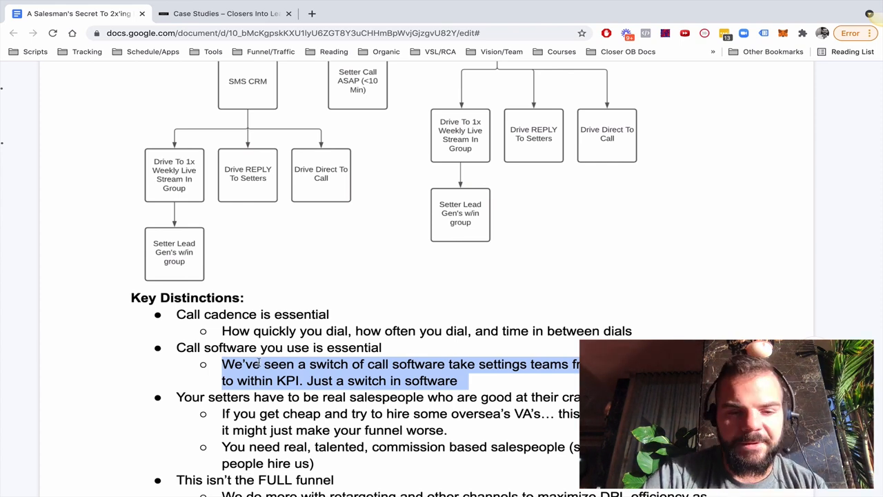
mouse_move(246, 364)
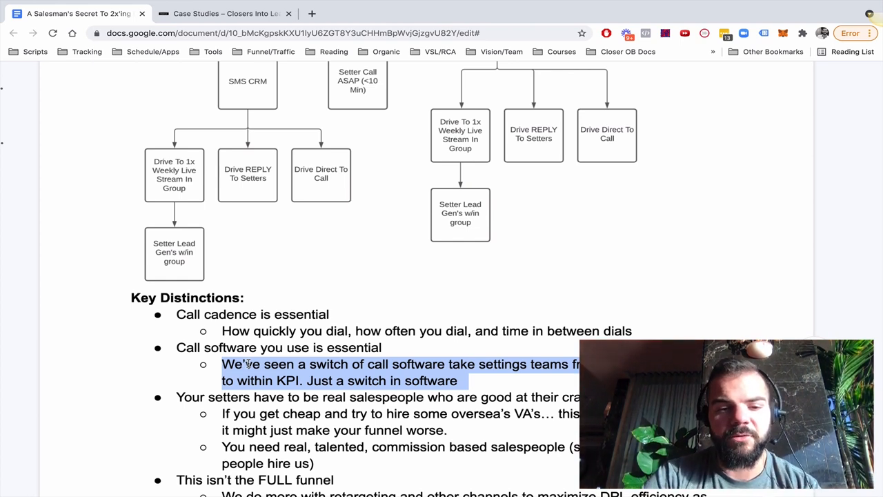
scroll(down, 3)
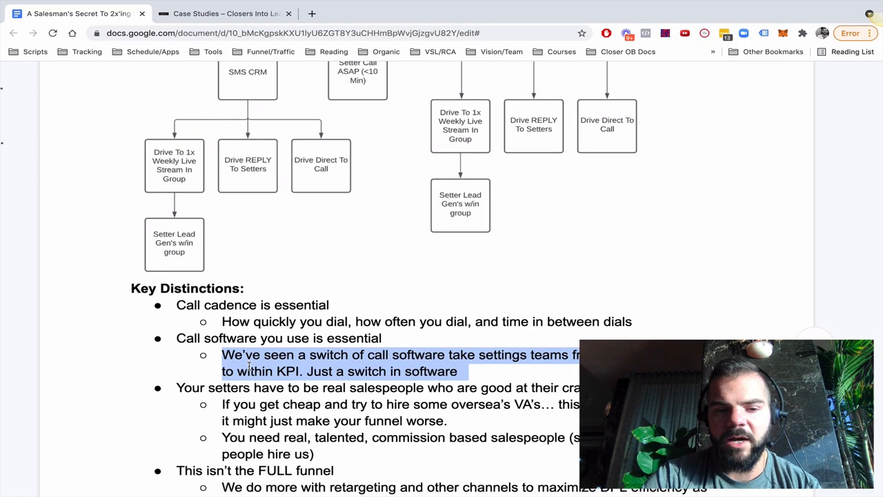
double_click(228, 338)
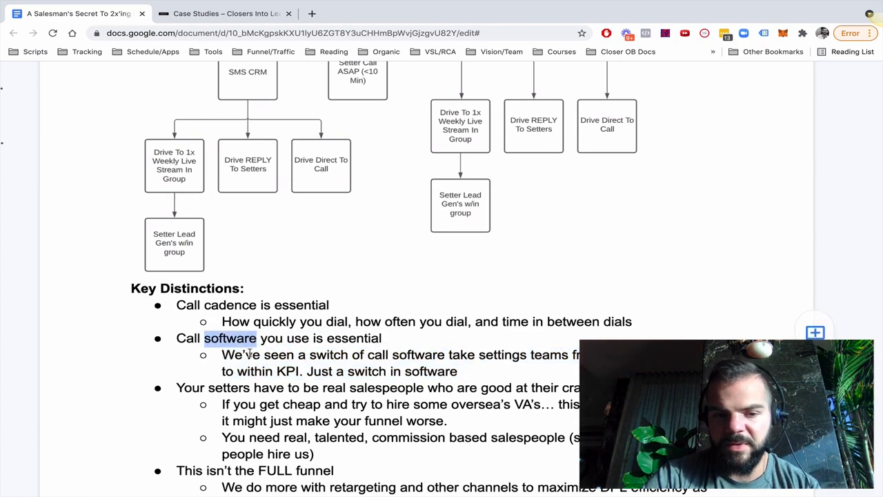
scroll(down, 3)
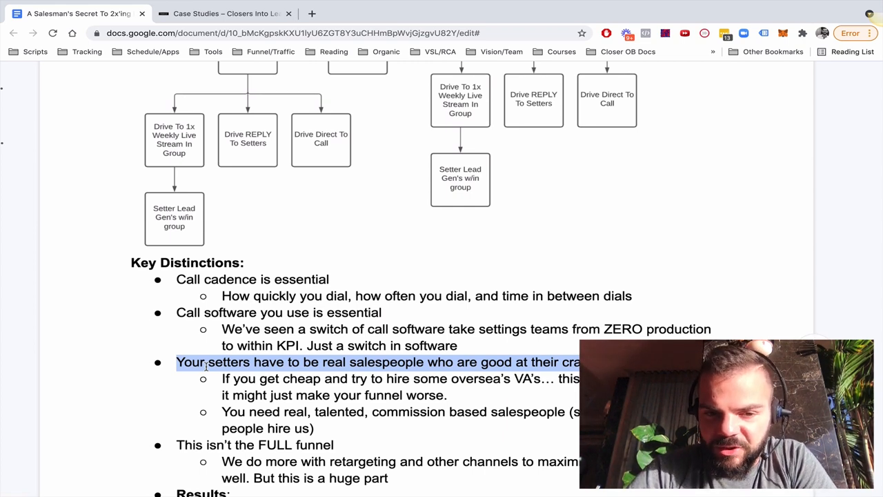
click(231, 379)
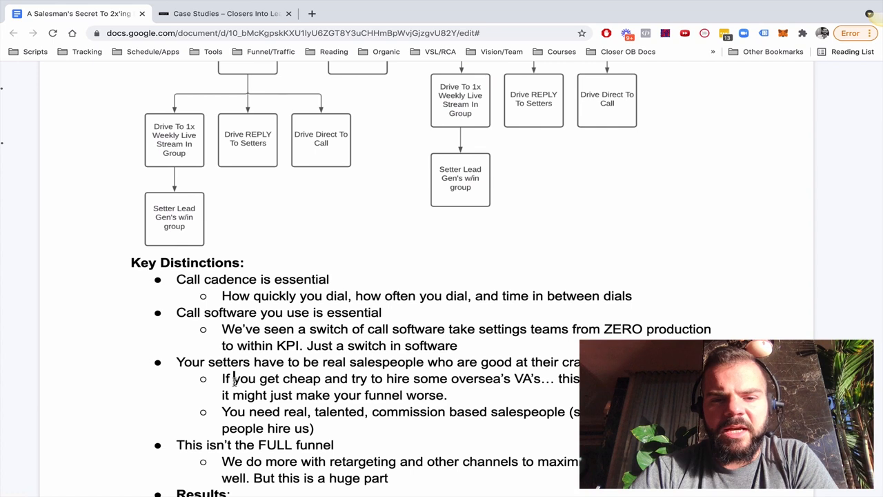
drag(222, 378, 448, 394)
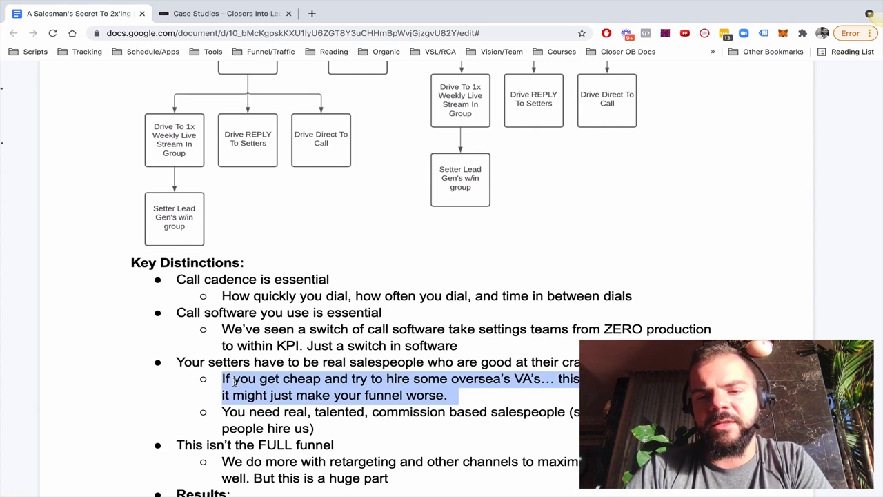
mouse_move(345, 392)
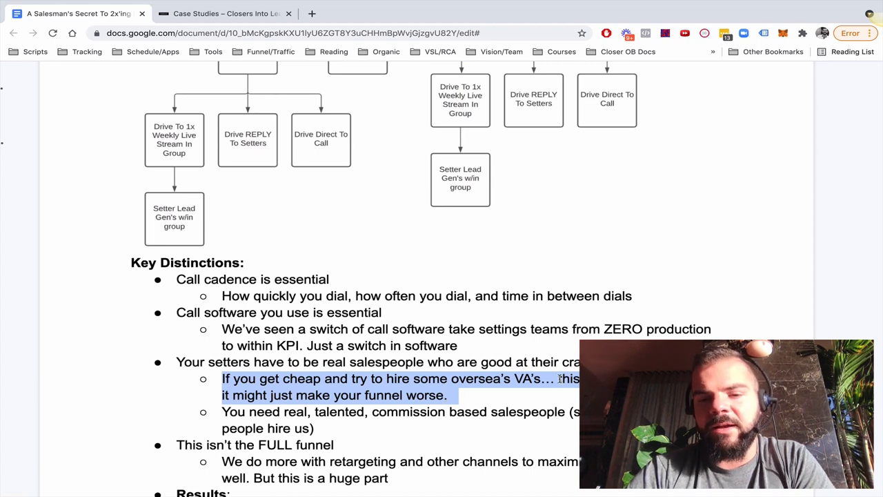
click(560, 378)
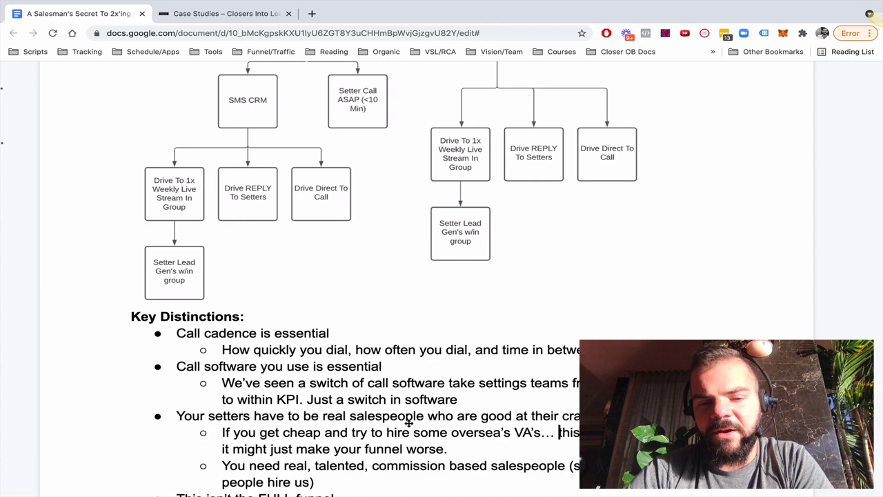
scroll(down, 3)
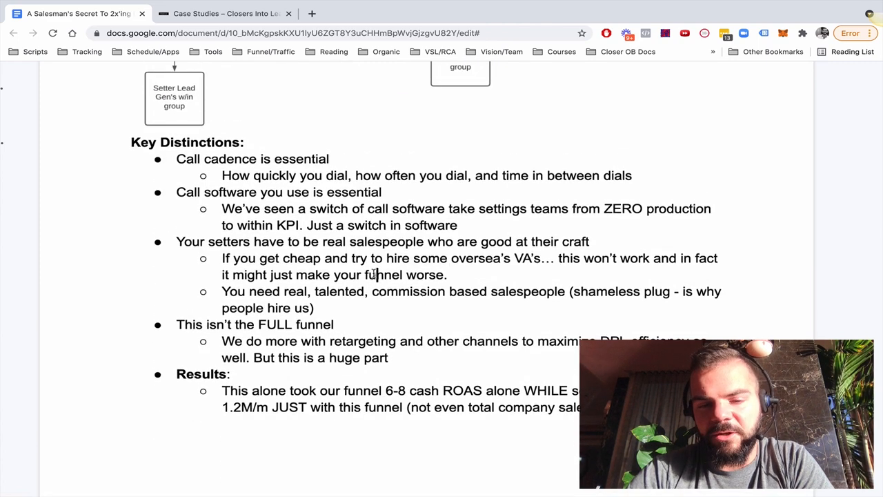
drag(222, 259, 447, 275)
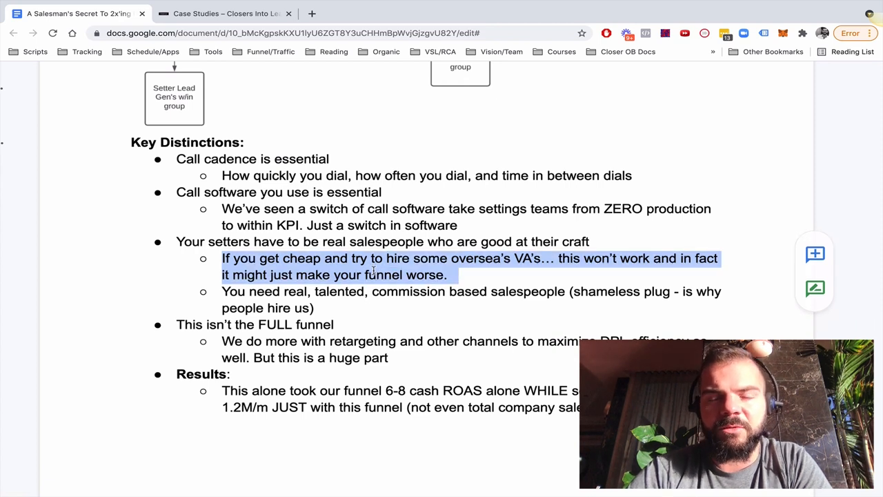
click(367, 241)
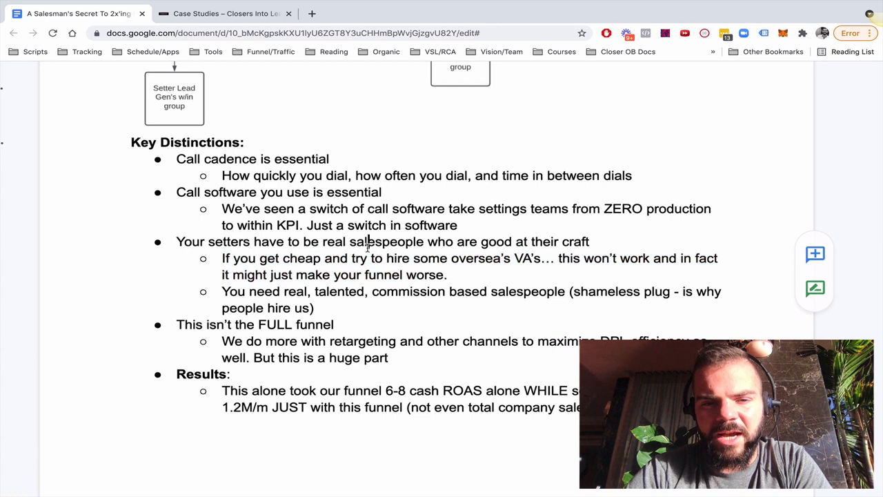
triple_click(368, 242)
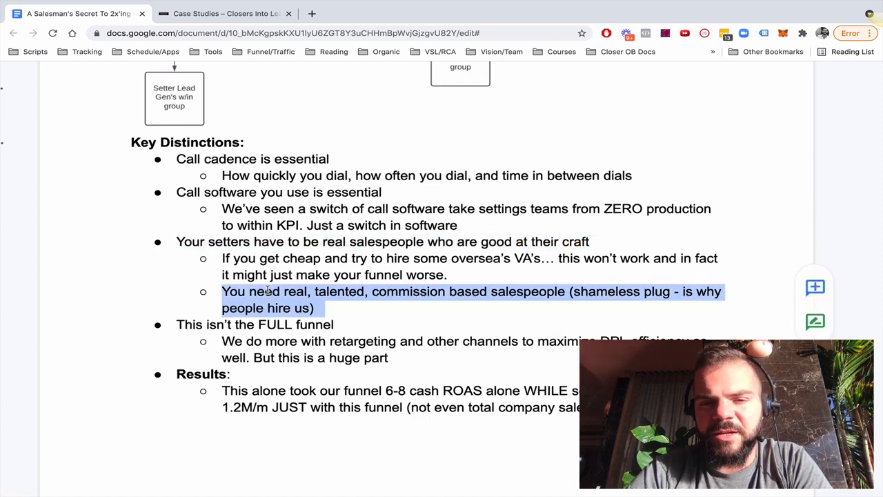
scroll(down, 3)
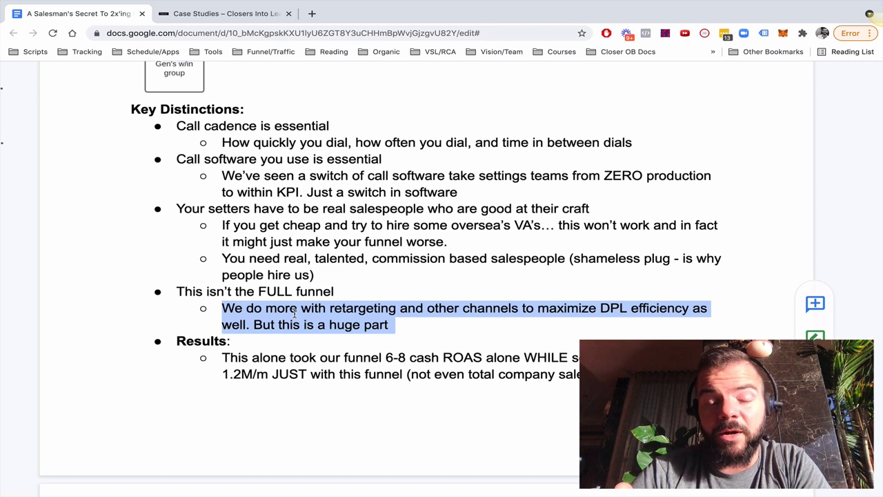
click(291, 309)
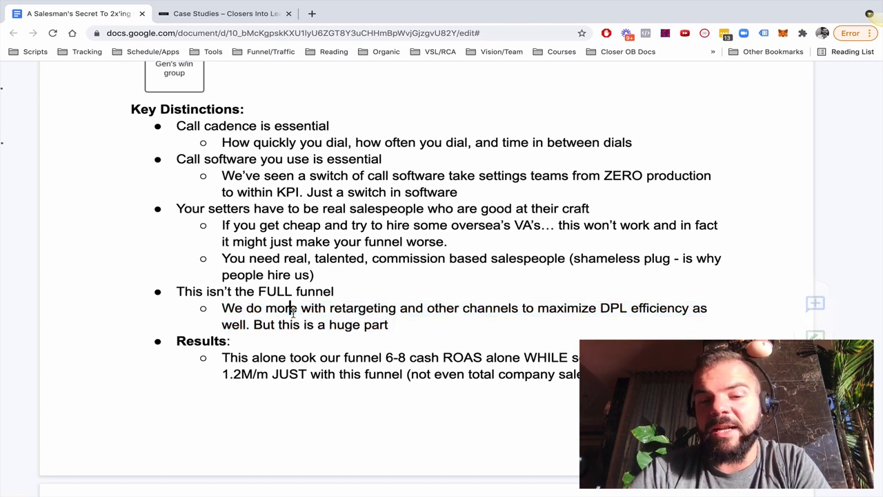
mouse_move(385, 325)
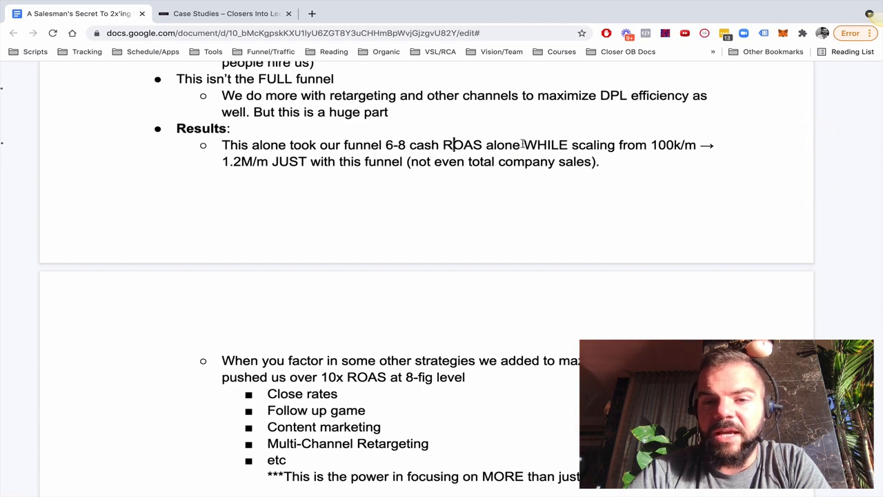
drag(523, 145, 325, 161)
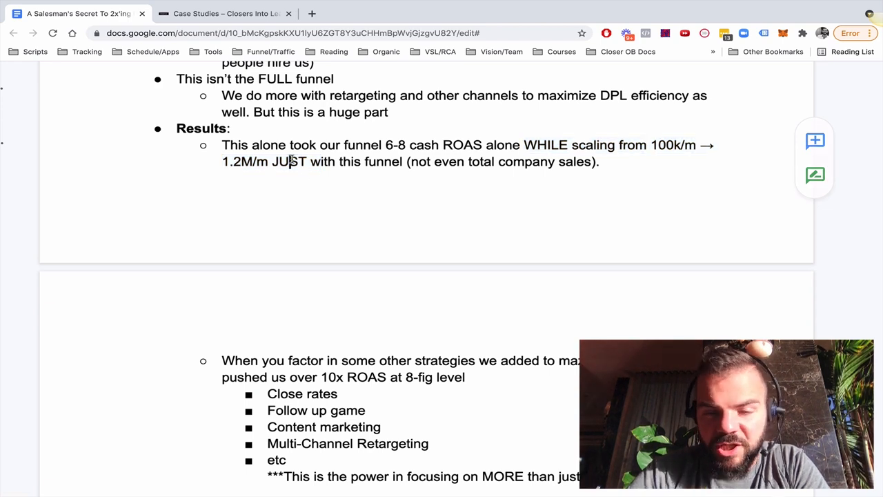
drag(409, 161, 600, 161)
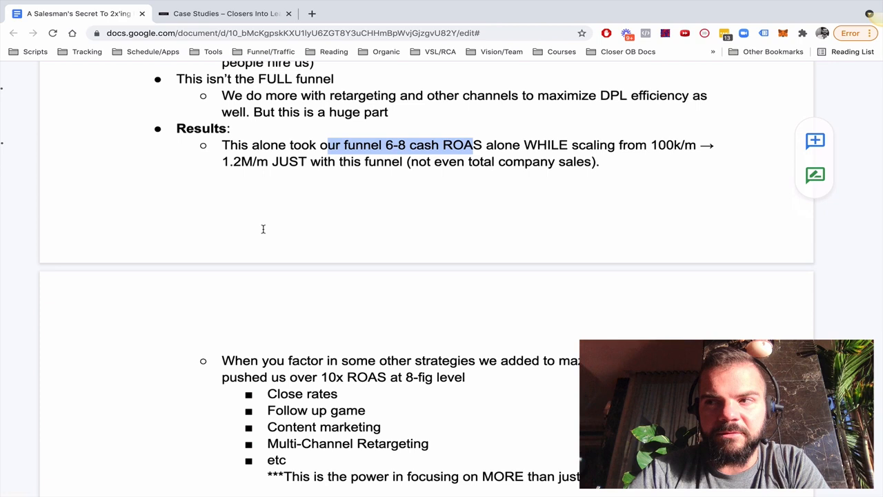
scroll(down, 3)
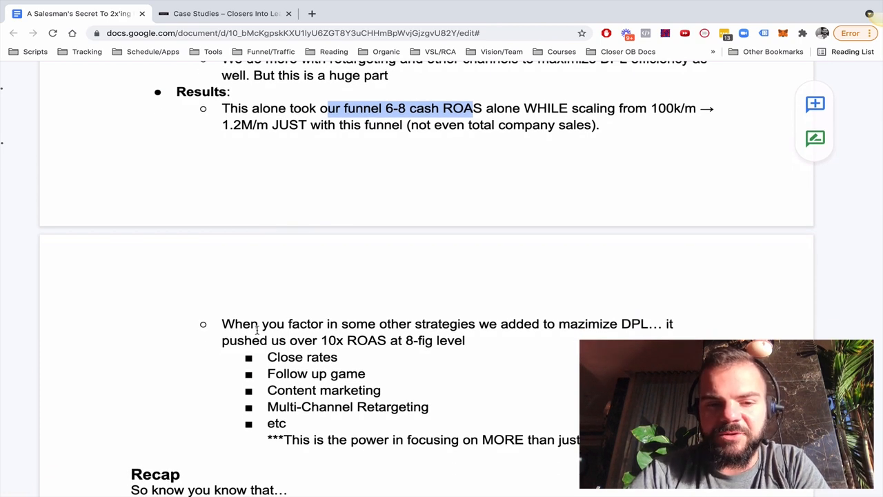
drag(222, 323, 465, 341)
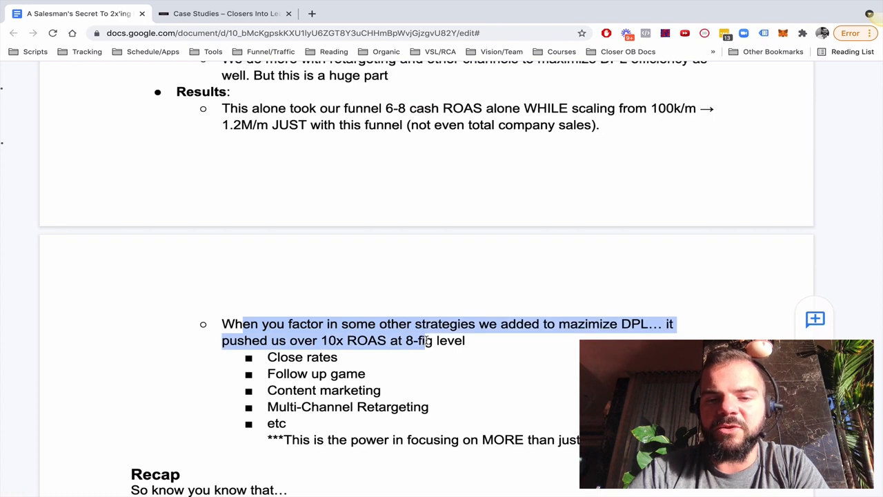
scroll(down, 3)
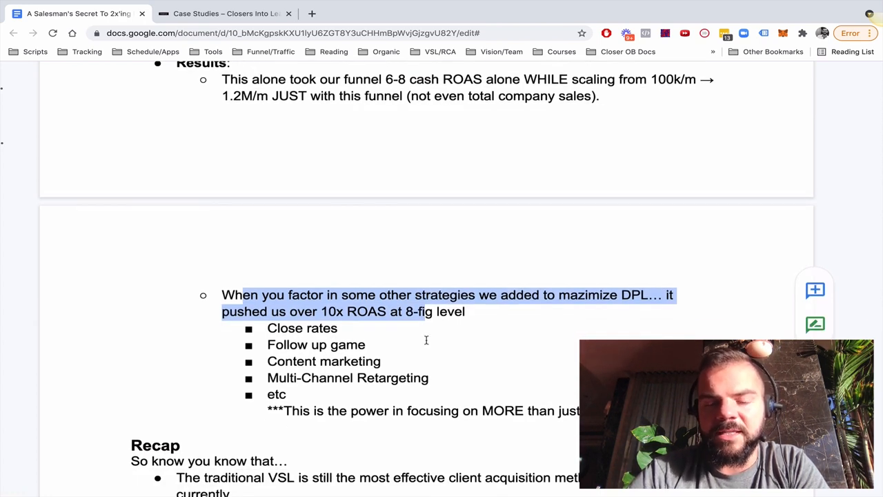
click(576, 294)
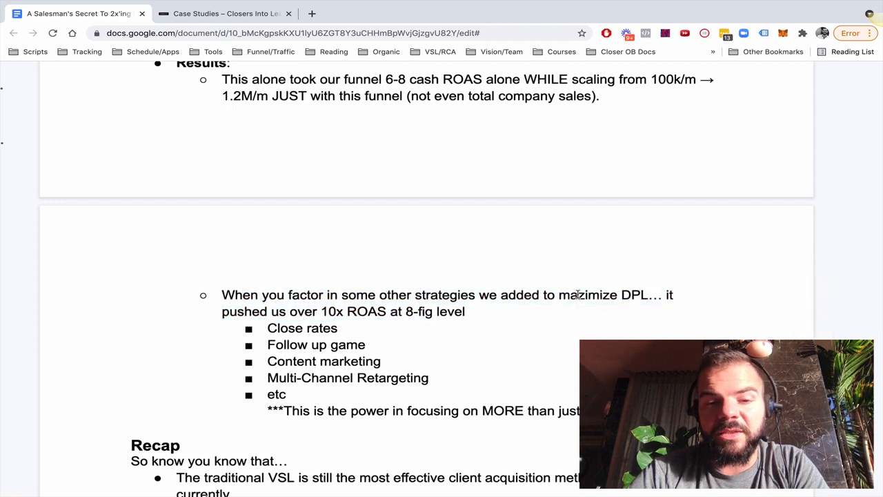
drag(270, 312, 433, 311)
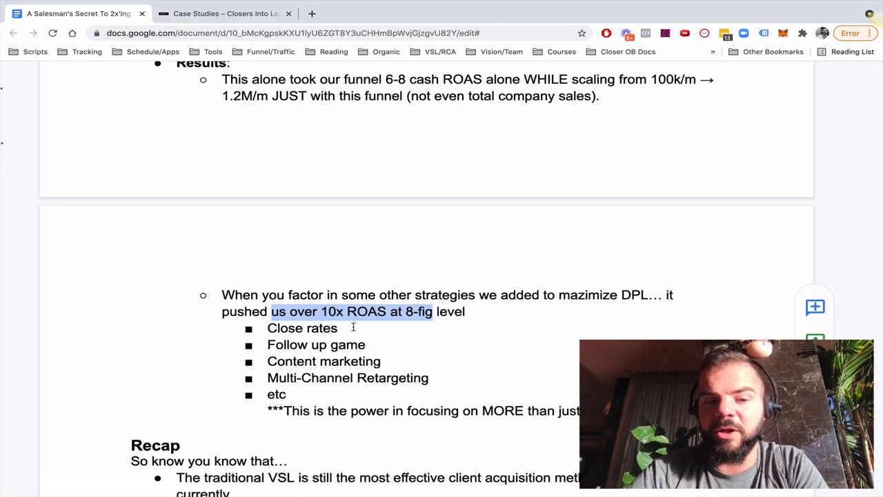
double_click(302, 329)
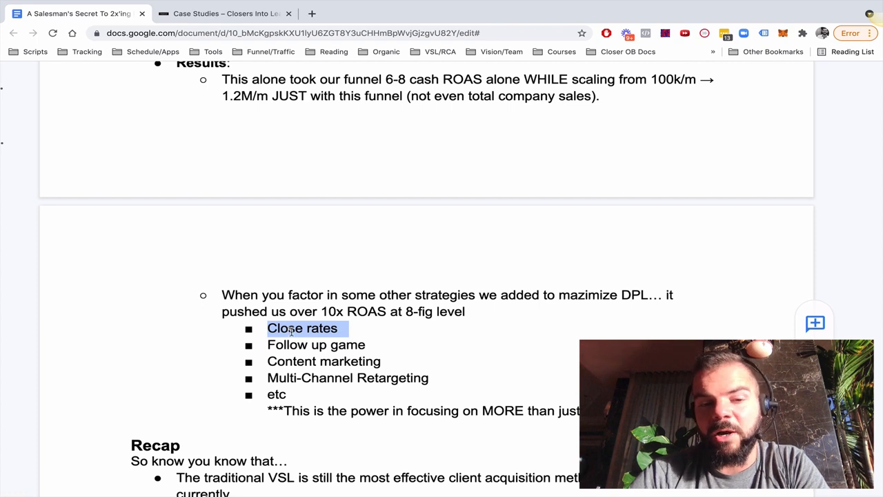
double_click(287, 344)
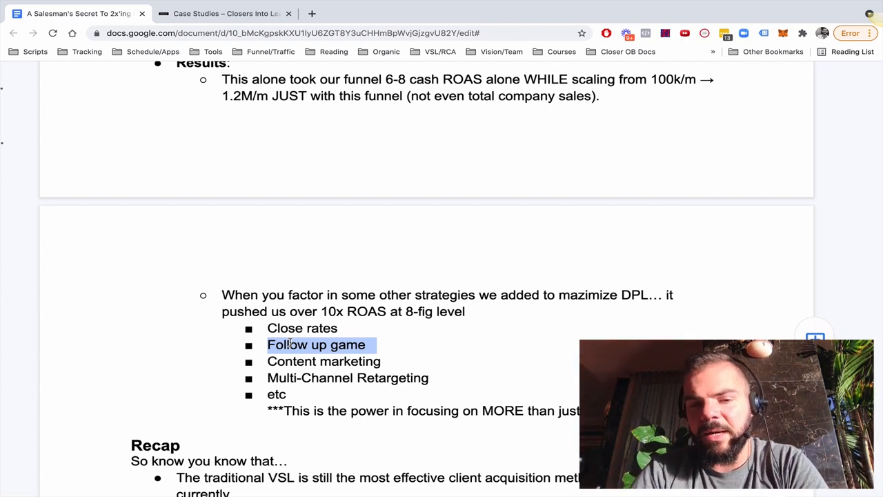
mouse_move(347, 311)
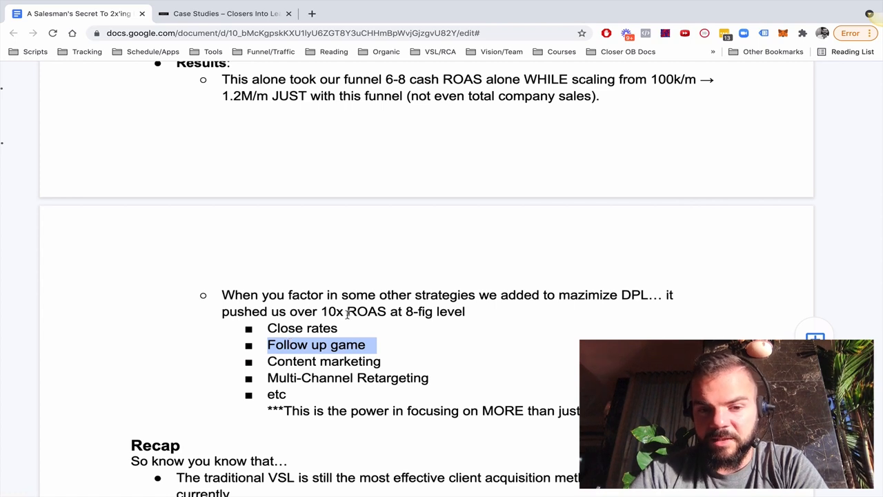
click(325, 344)
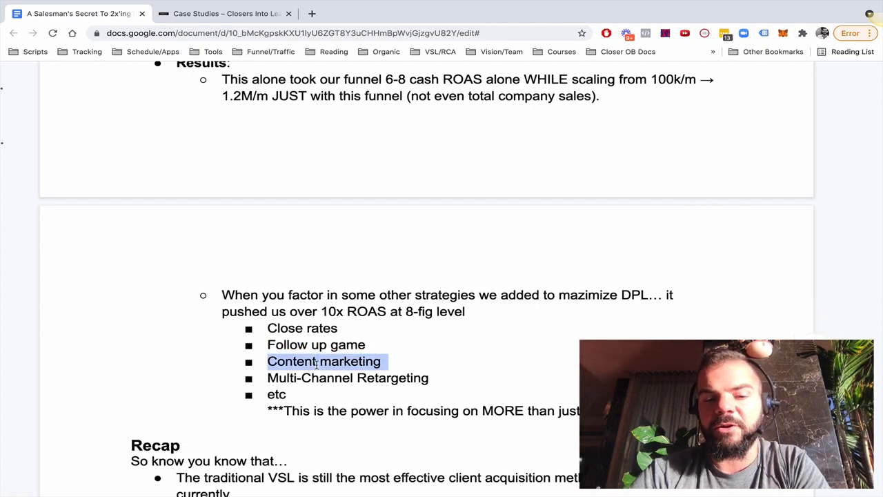
click(310, 378)
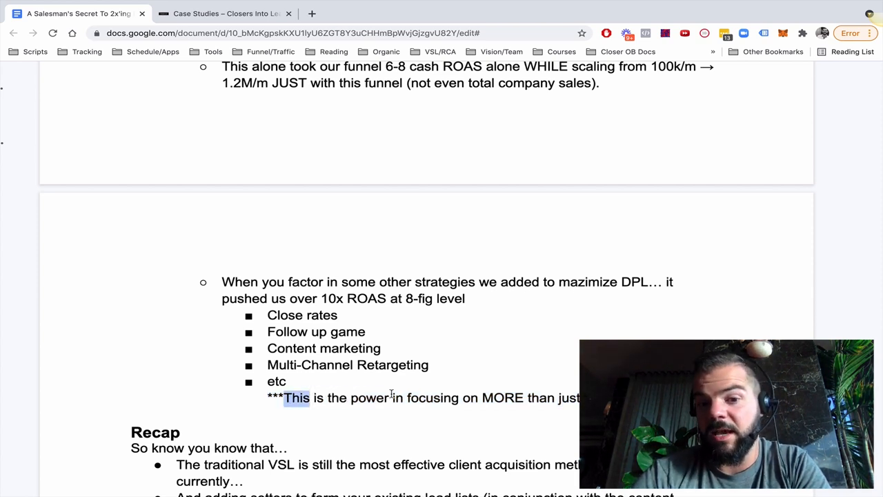
drag(284, 397, 392, 397)
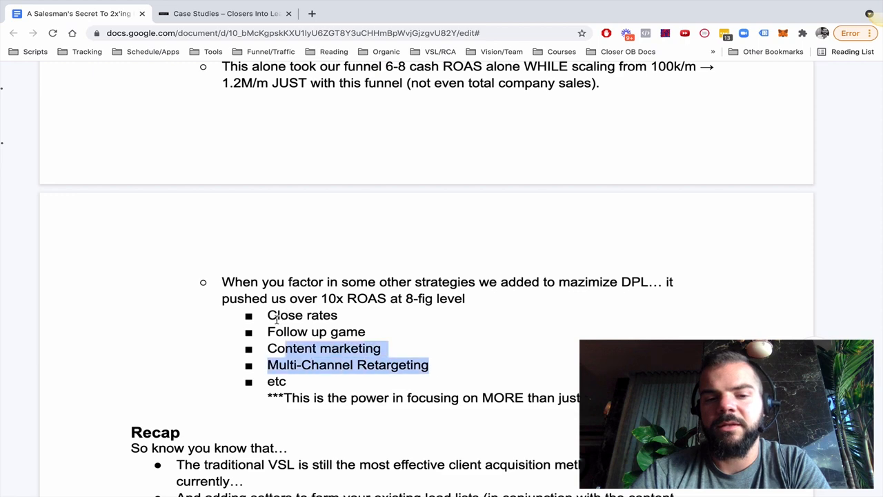
scroll(down, 3)
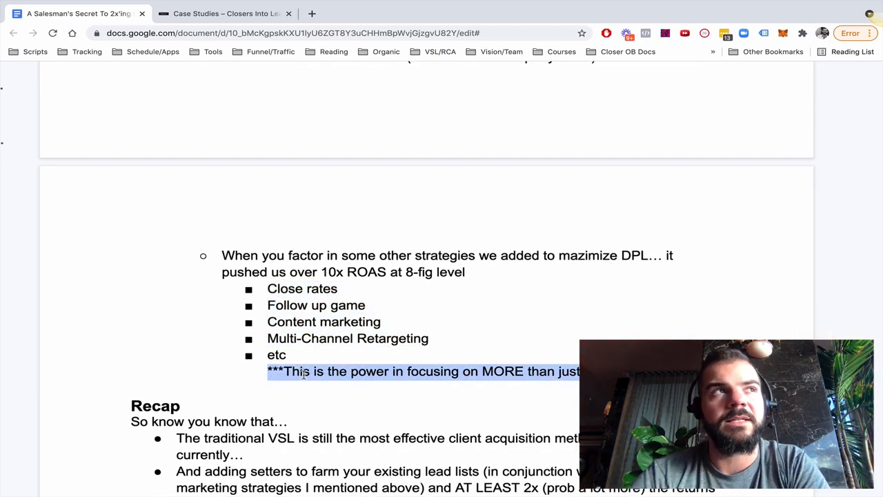
click(302, 371)
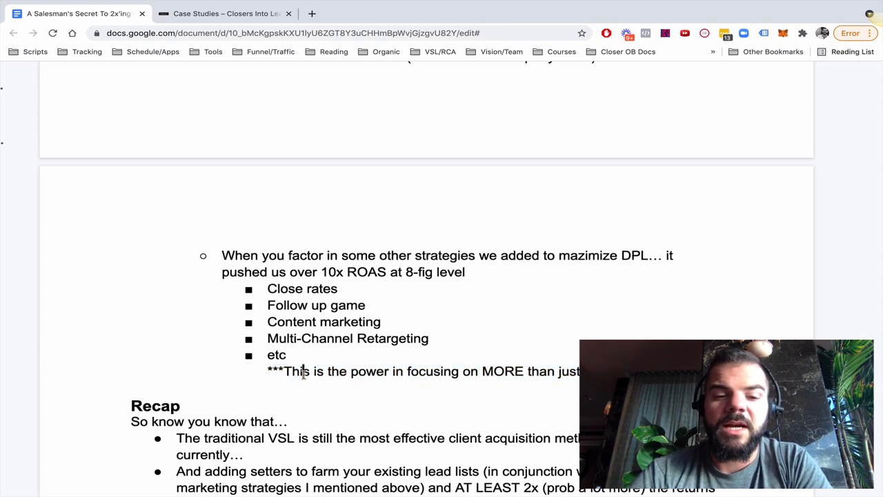
double_click(297, 372)
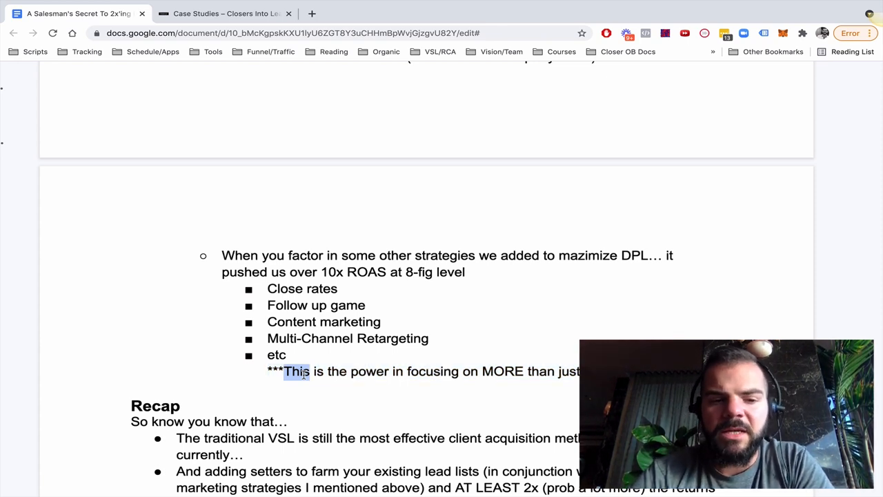
click(186, 406)
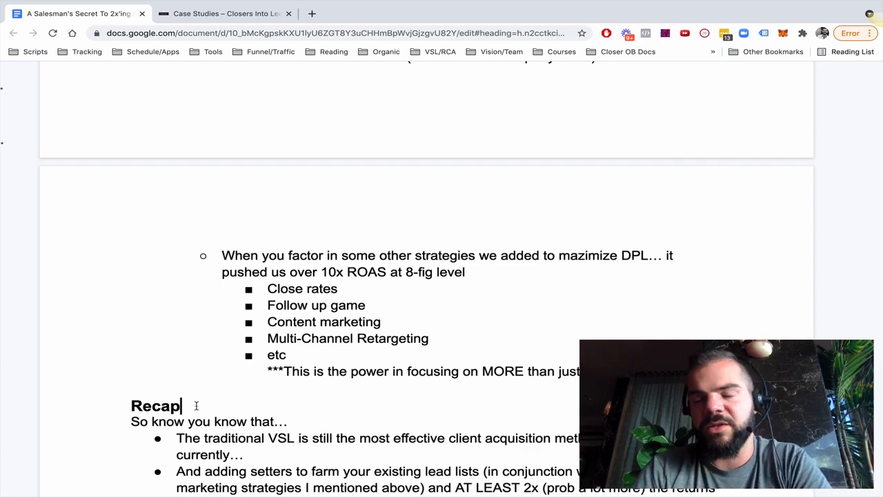
scroll(down, 3)
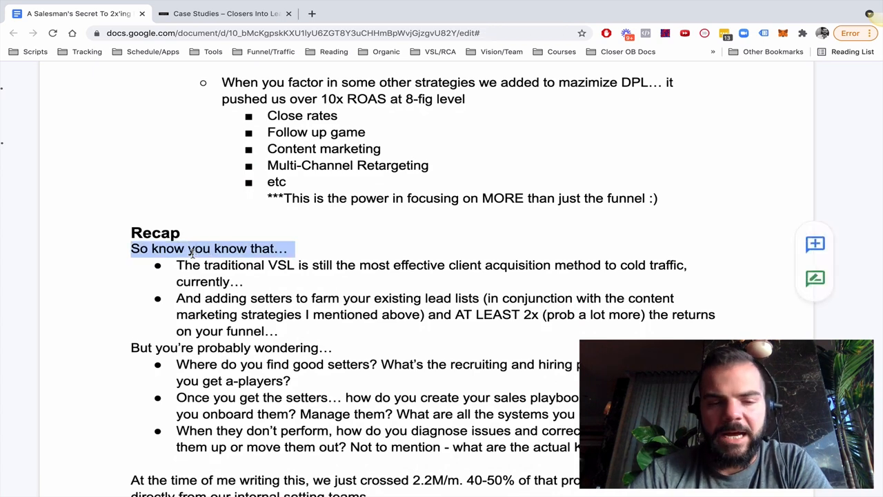
double_click(187, 265)
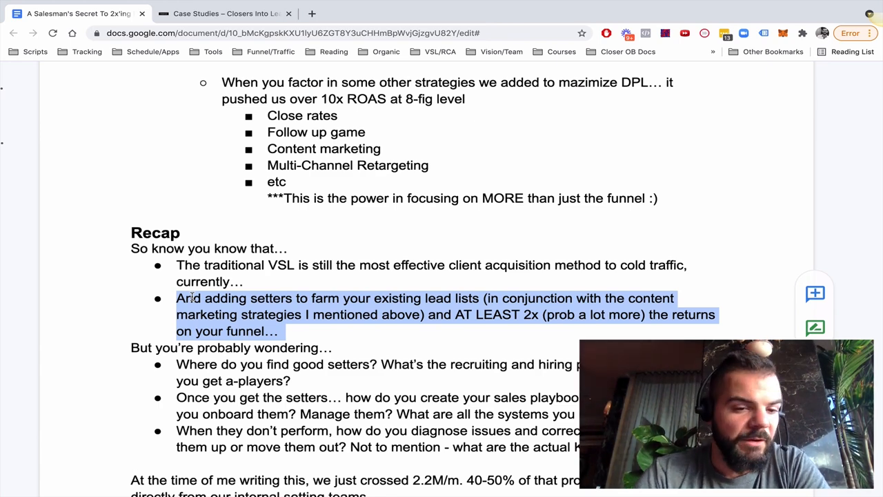
scroll(down, 3)
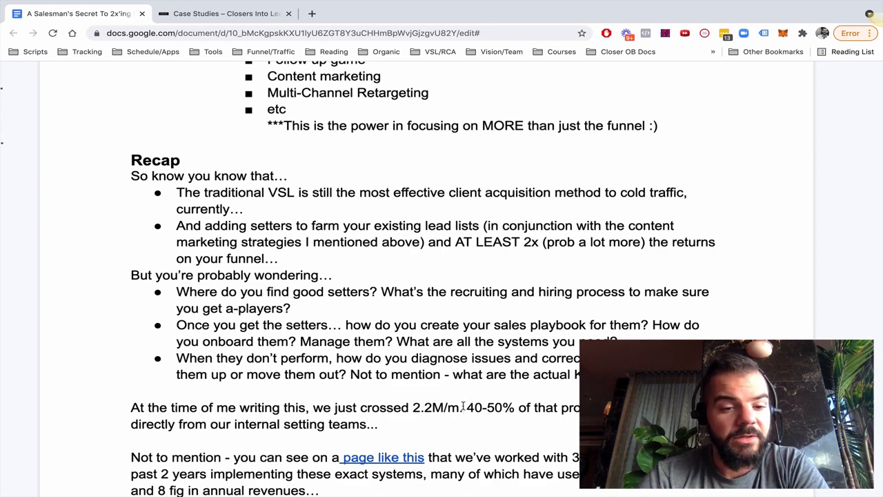
scroll(down, 3)
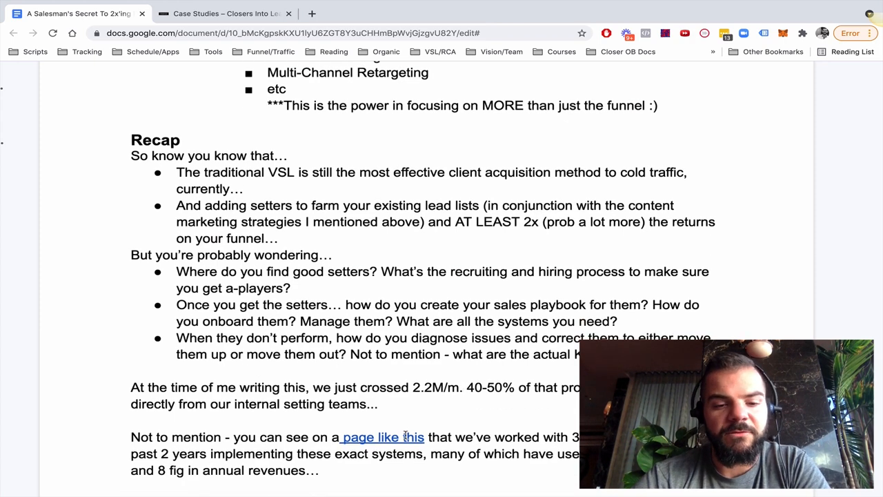
- Follow the 'page like this' link and scroll Closers.io testimonials down to the 7FSA student stories
click(379, 437)
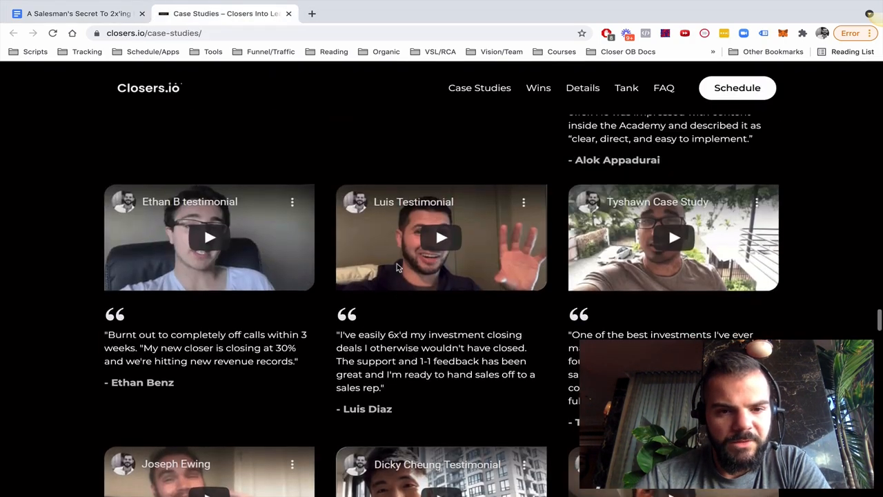
scroll(down, 3)
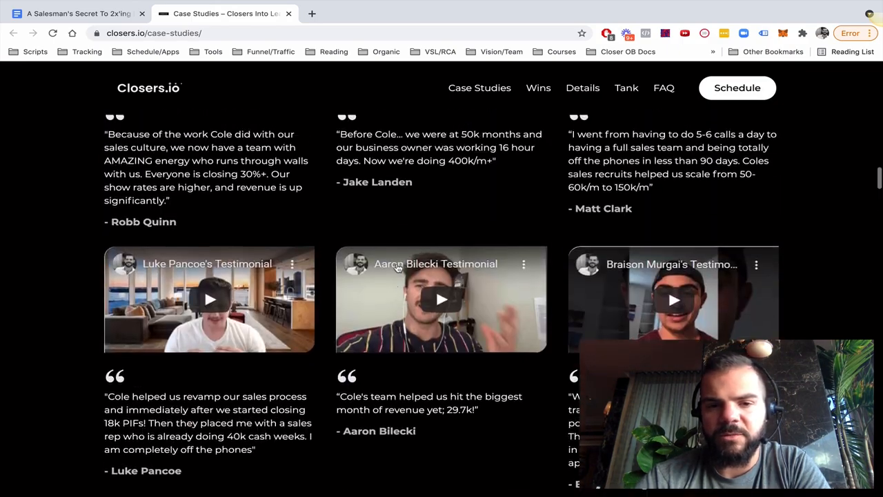
scroll(down, 3)
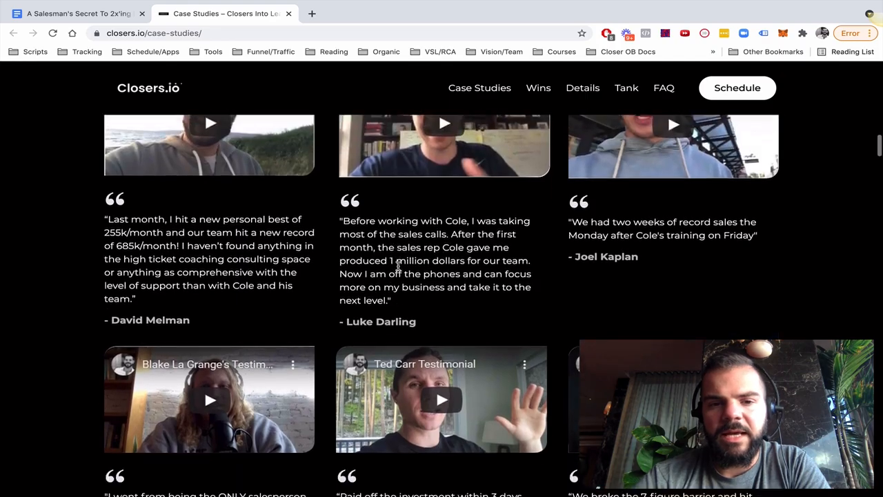
scroll(down, 3)
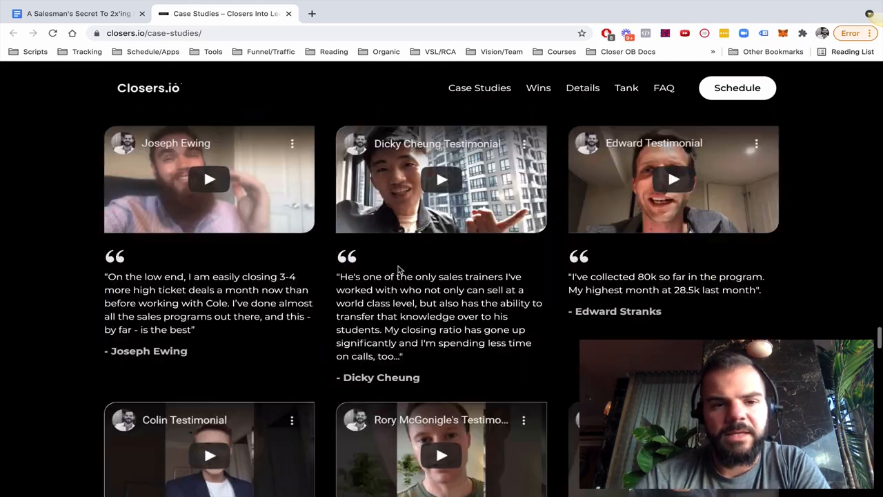
scroll(down, 3)
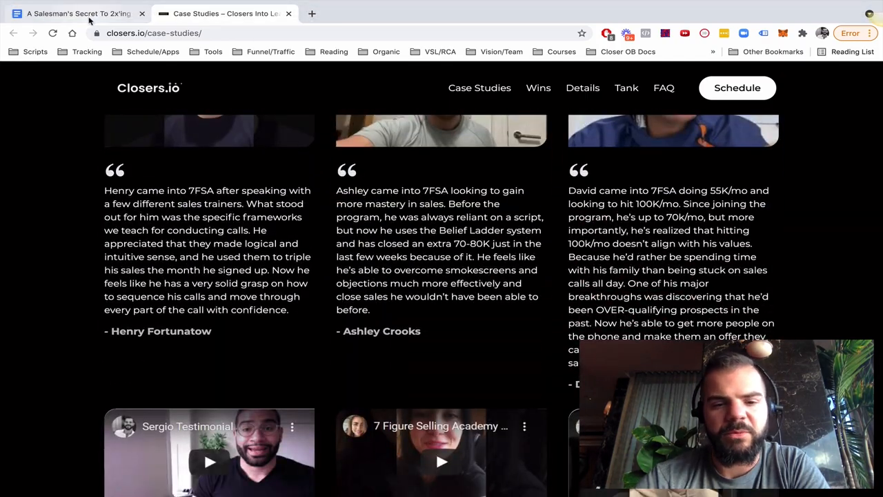
- Switch back to the Google Docs tab and scroll to the closing Facebook comment call-to-action
click(79, 14)
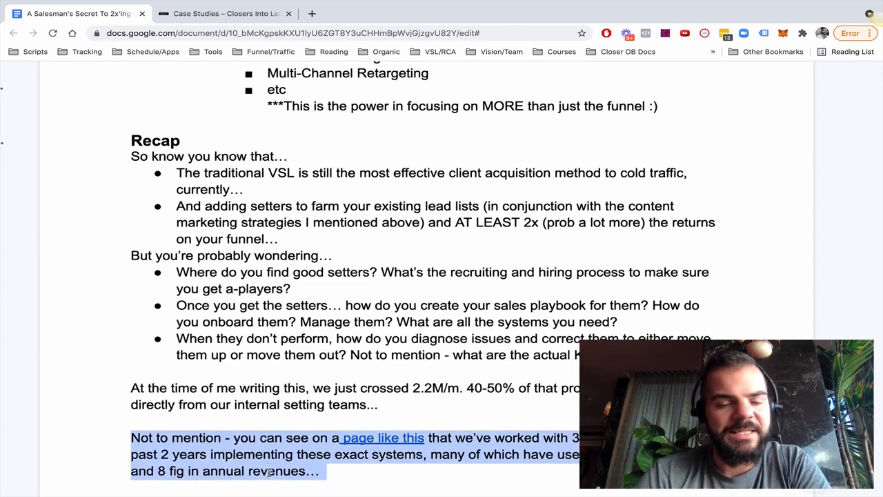
scroll(down, 3)
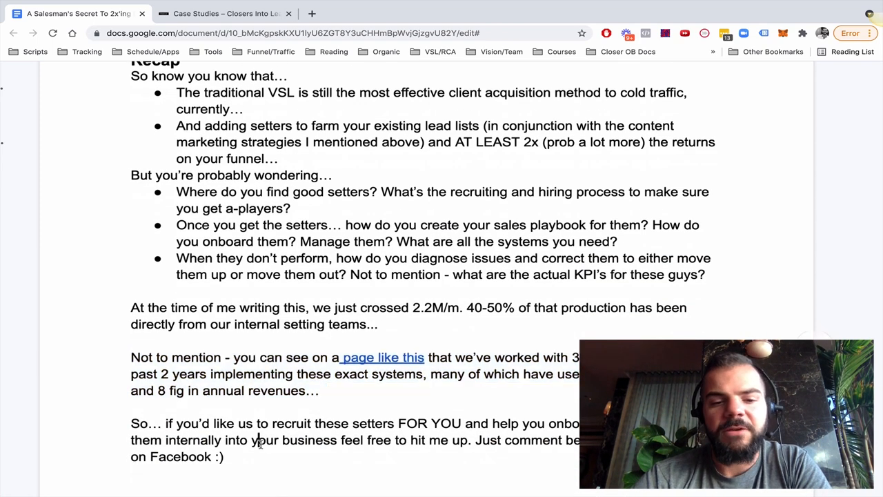
double_click(265, 440)
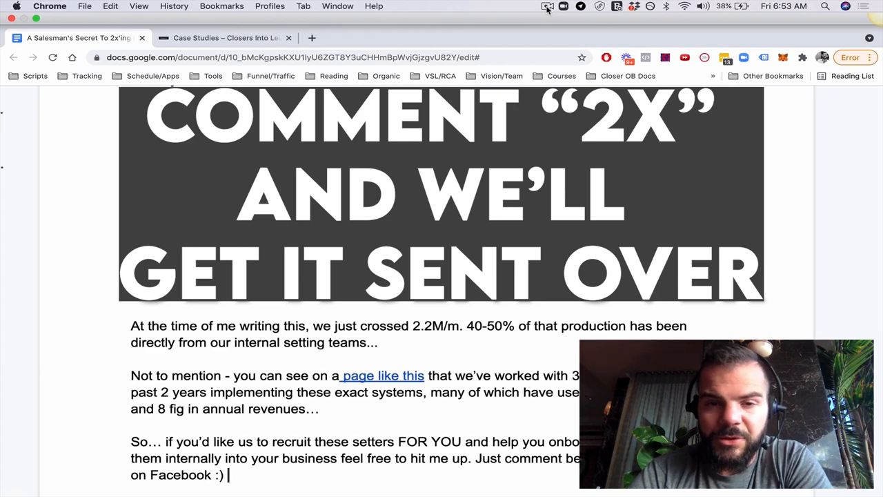
click(548, 6)
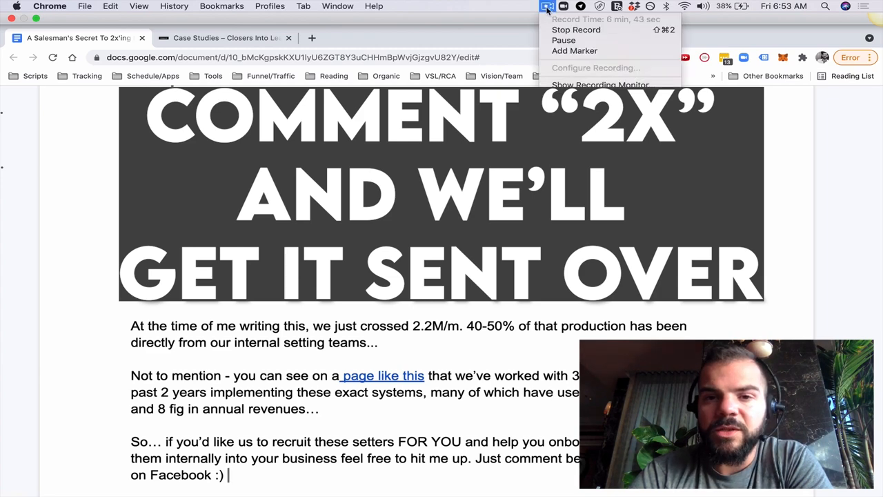